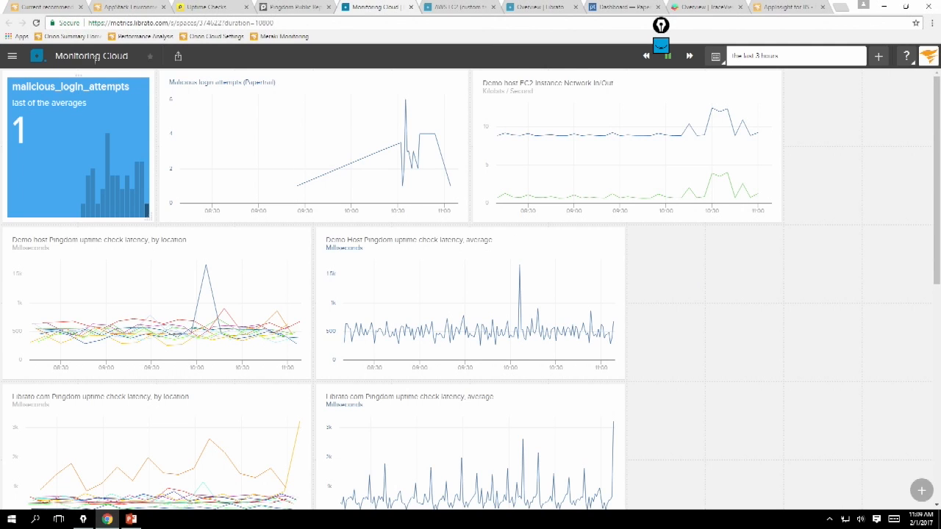
mouse_move(12, 56)
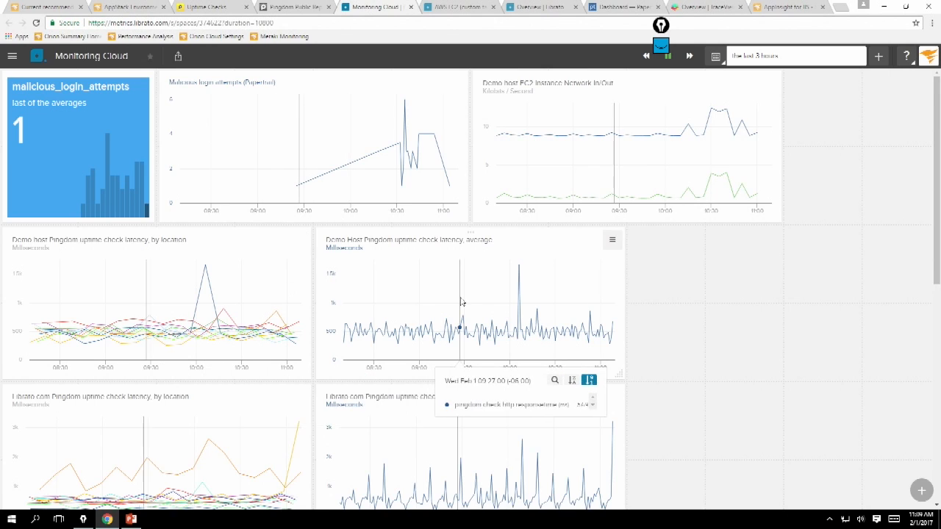
Scroll down the Monitoring Cloud dashboard to the Pingdom latency charts.
scroll("down", 3)
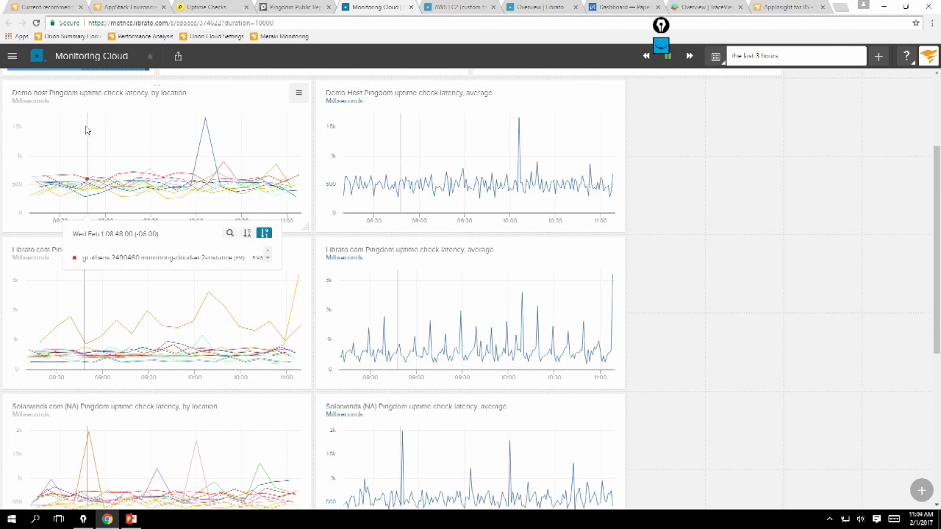
mouse_move(177, 174)
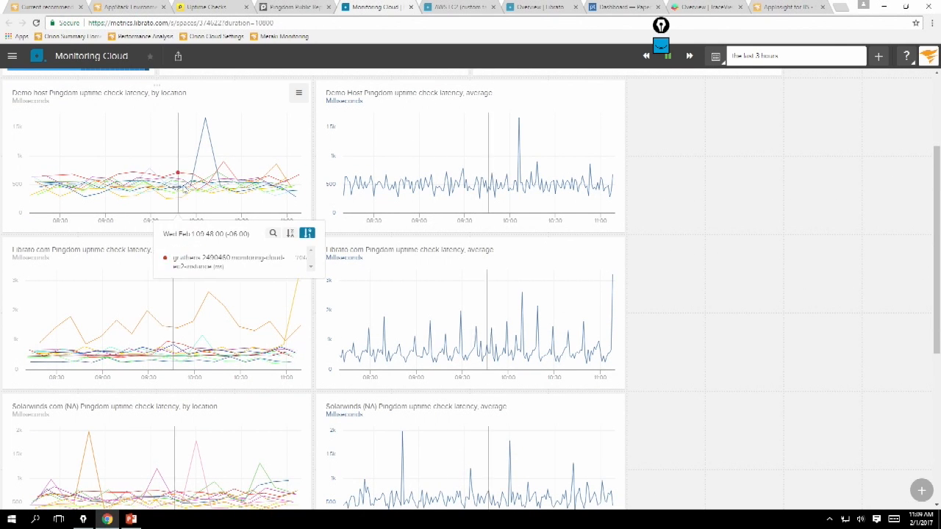
mouse_move(225, 184)
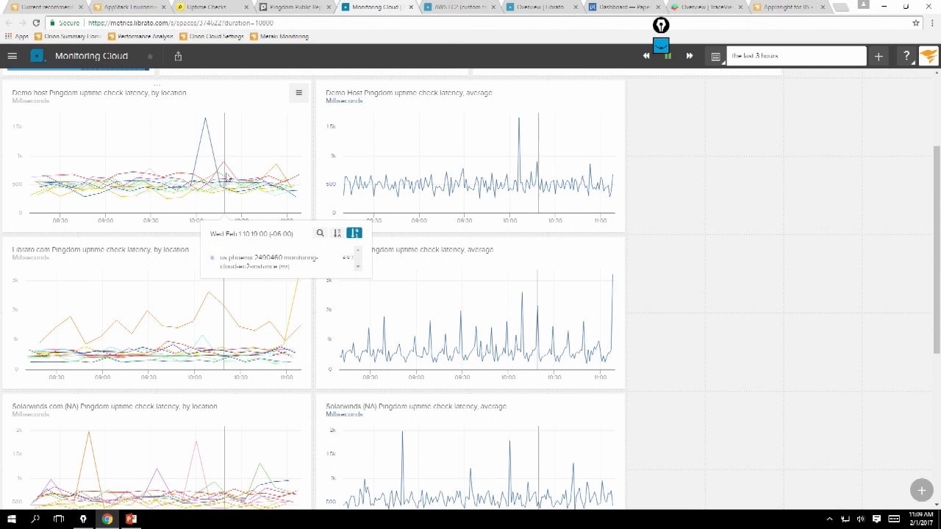
mouse_move(283, 170)
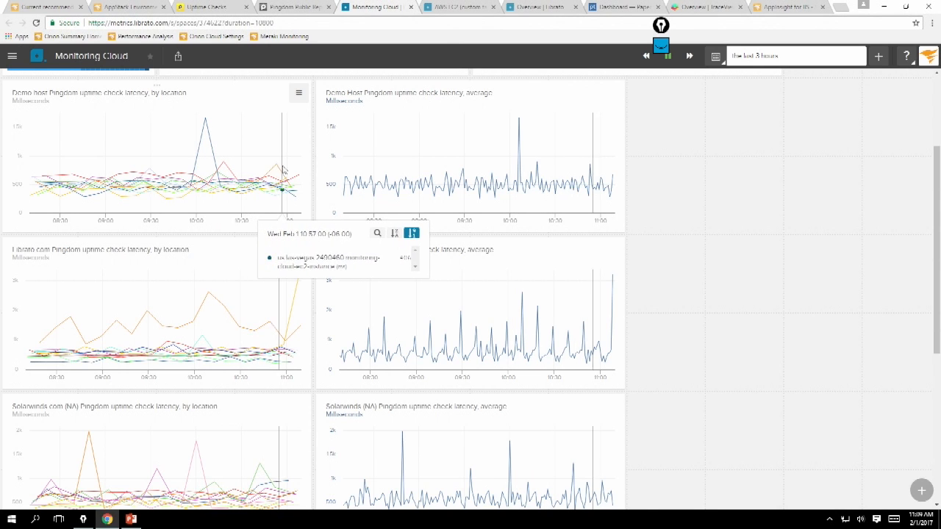
mouse_move(233, 178)
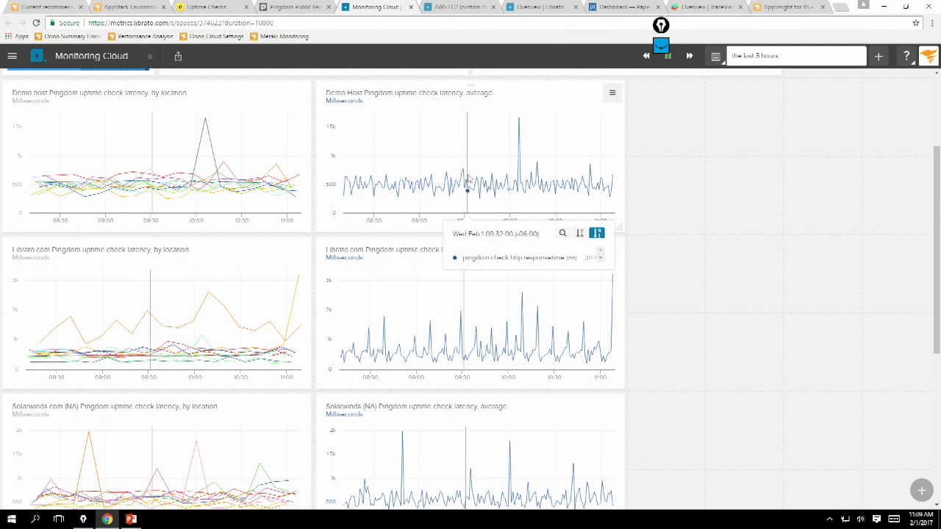
mouse_move(518, 176)
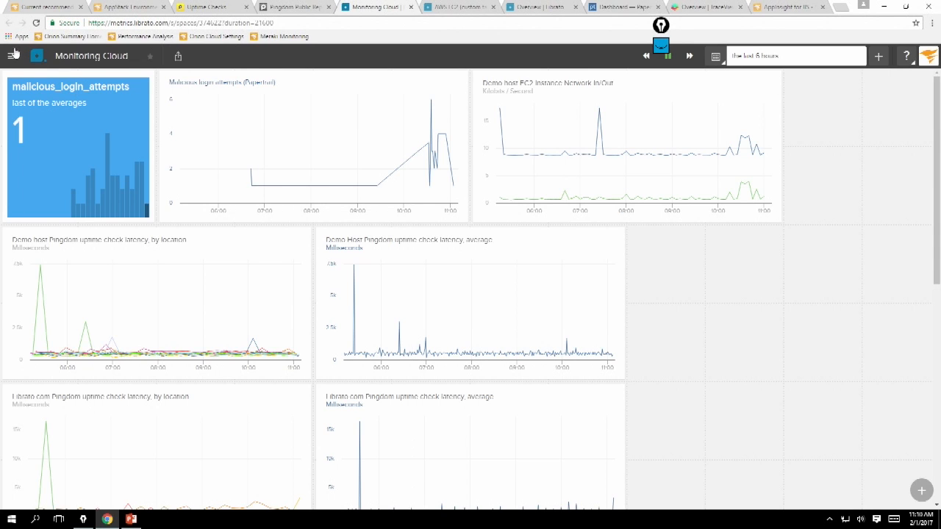
Go to the Integrations page and browse the full catalogue with AWS configured.
left_click(12, 56)
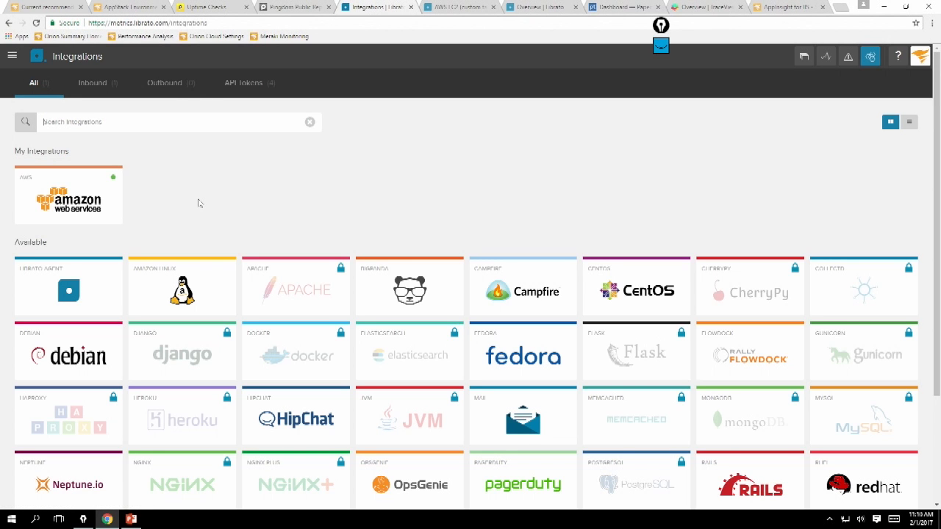
scroll("down", 3)
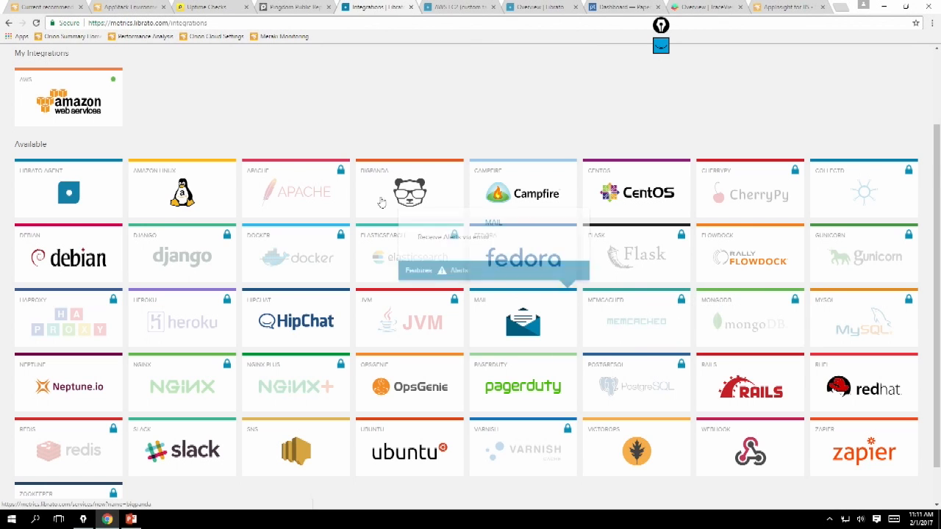
mouse_move(32, 374)
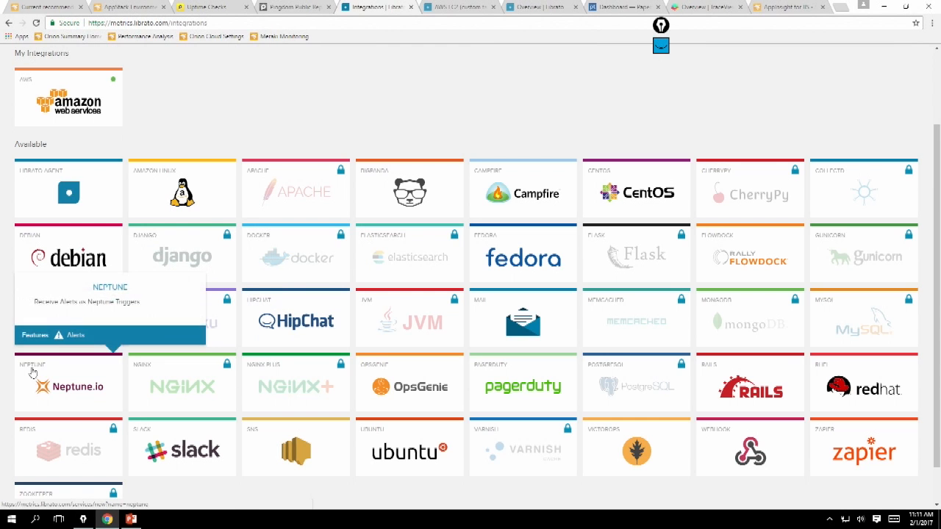
mouse_move(381, 418)
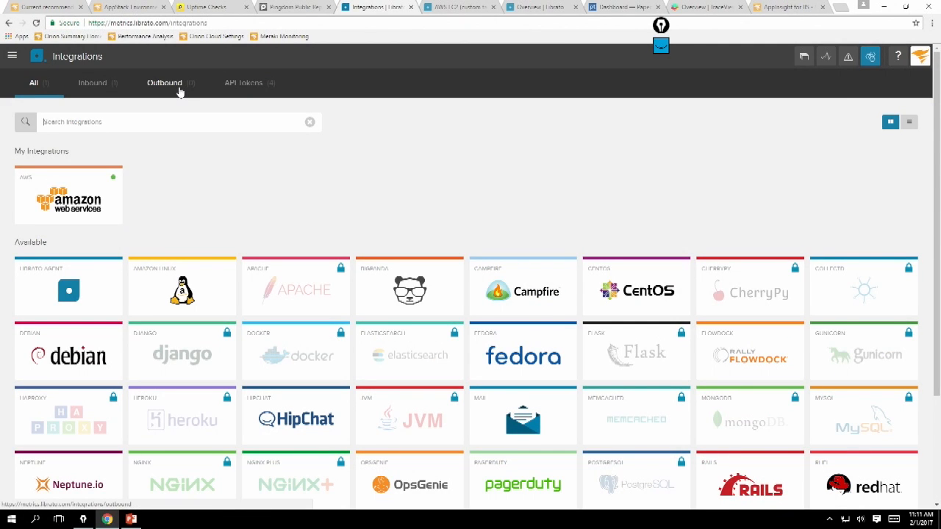
Narrow the integrations list to outbound notification services only.
left_click(165, 83)
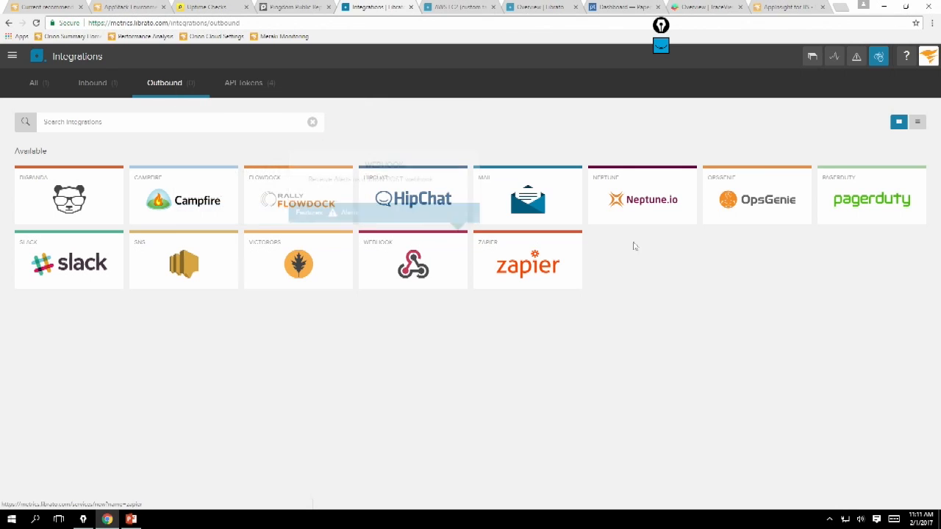
mouse_move(706, 262)
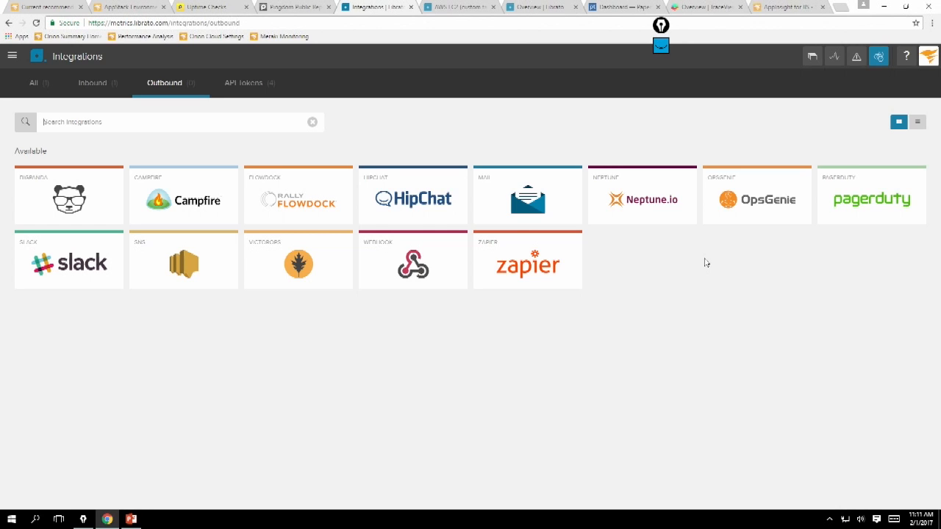
mouse_move(412, 259)
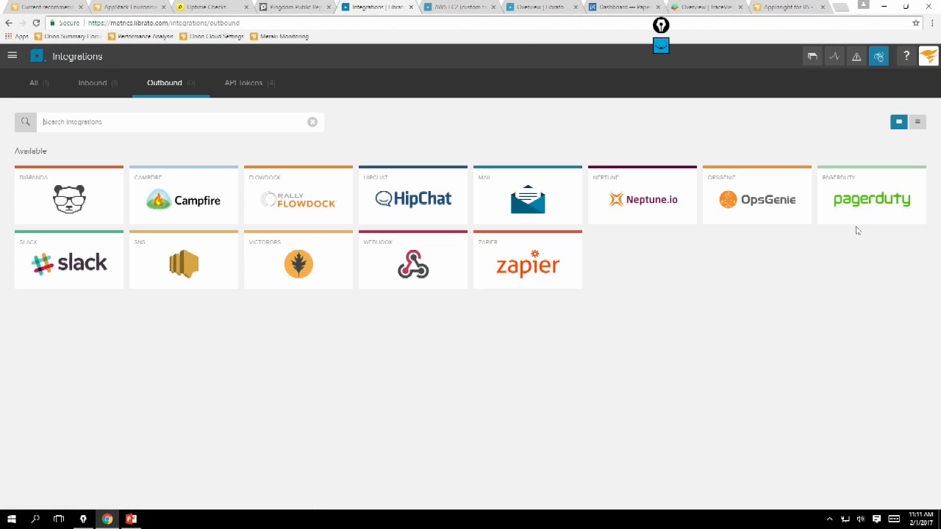
mouse_move(870, 199)
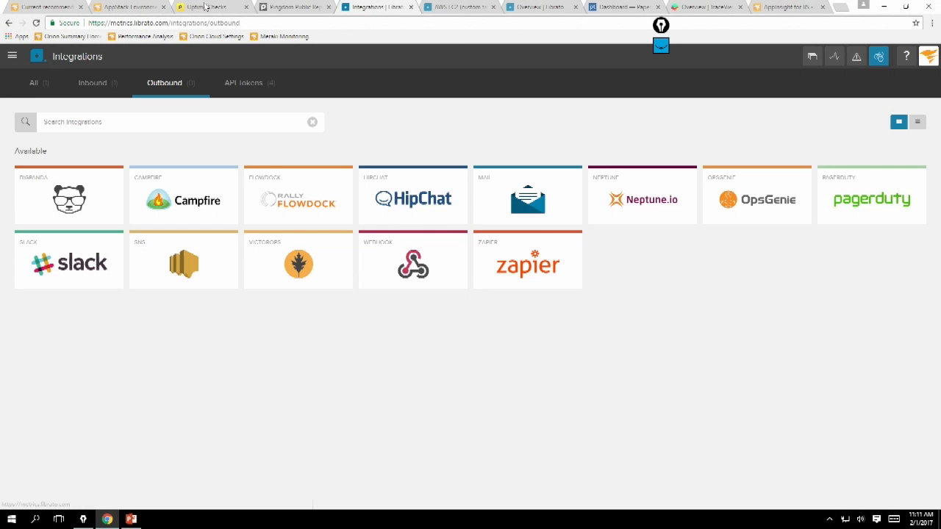
mouse_move(456, 6)
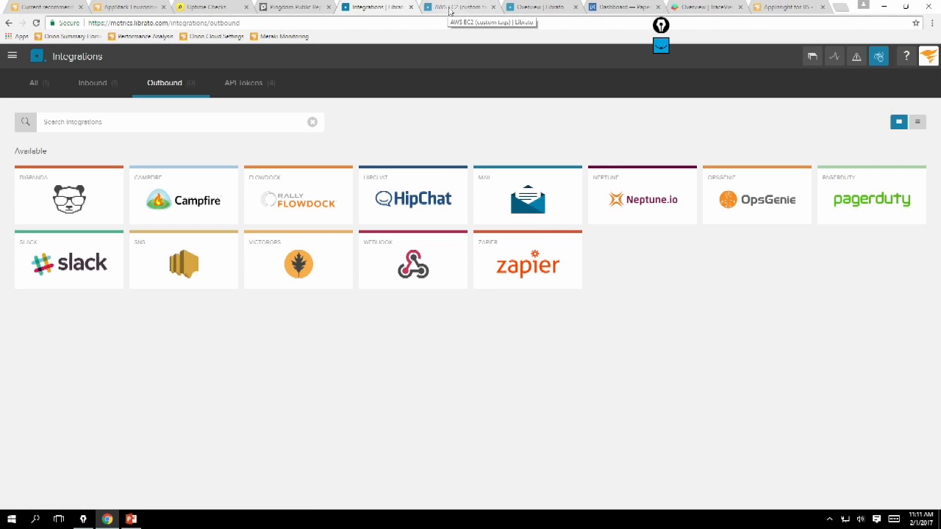
Filter the AWS EC2 custom-tags dashboard to instancetype = c3.2xlarge.
left_click(463, 6)
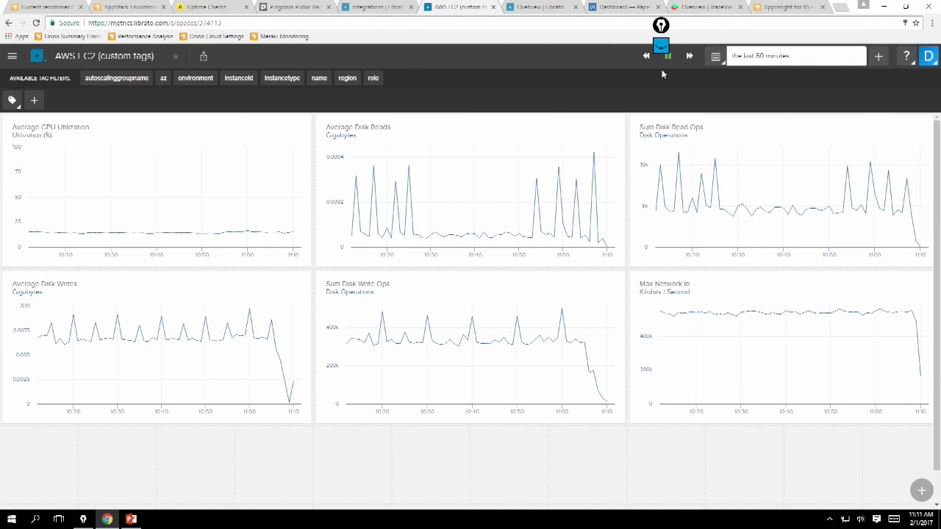
mouse_move(435, 103)
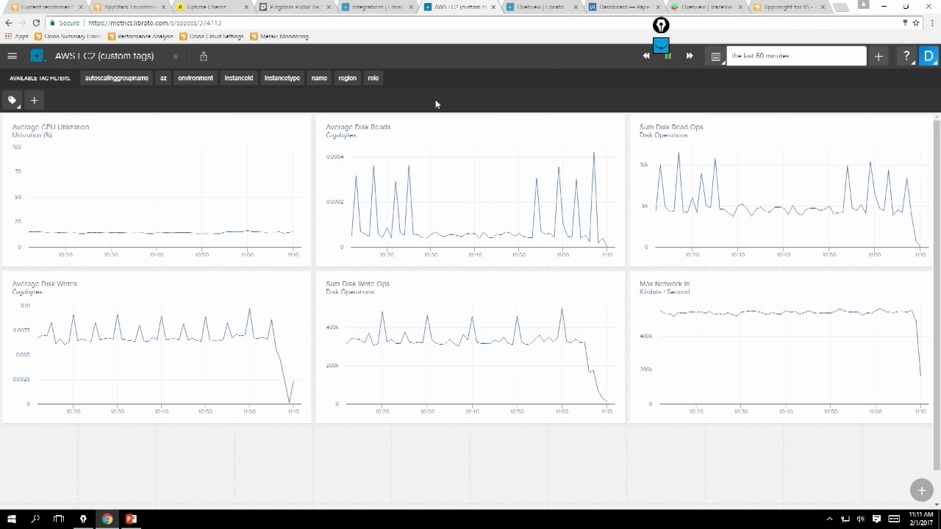
mouse_move(285, 106)
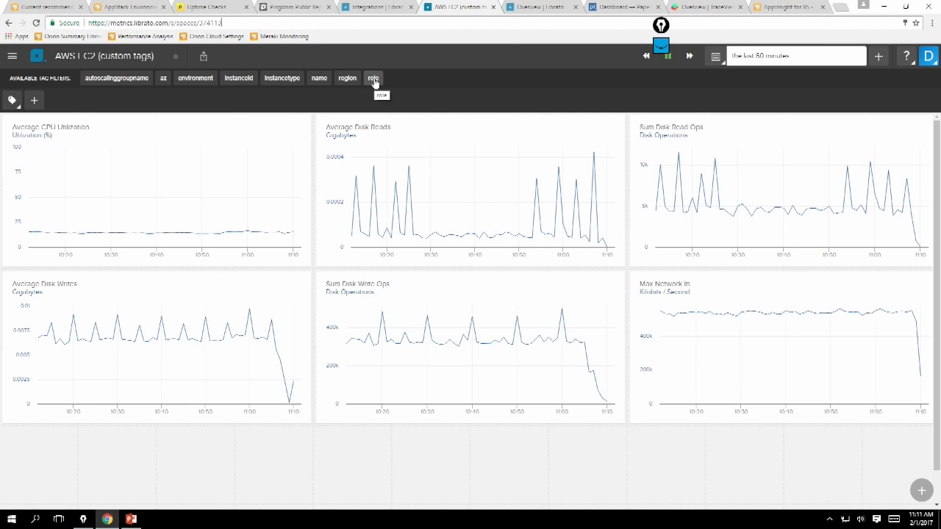
left_click(374, 78)
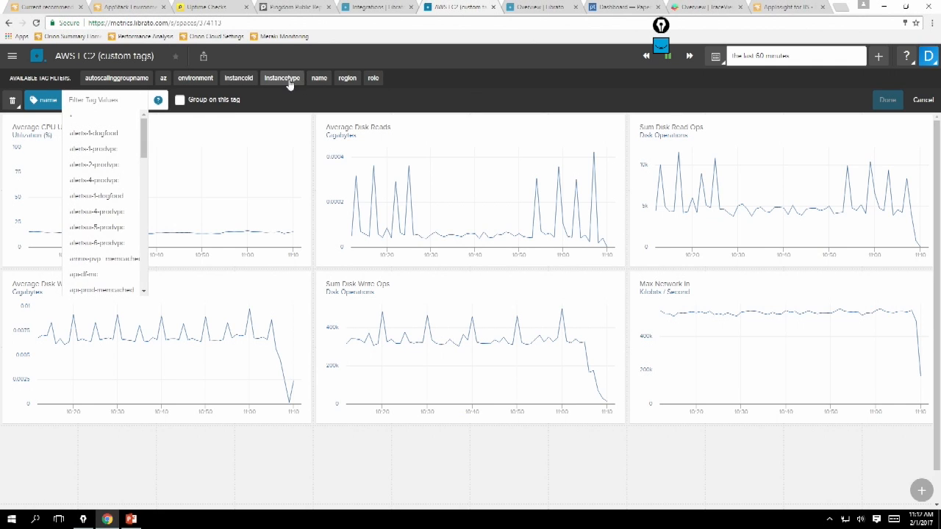
left_click(238, 77)
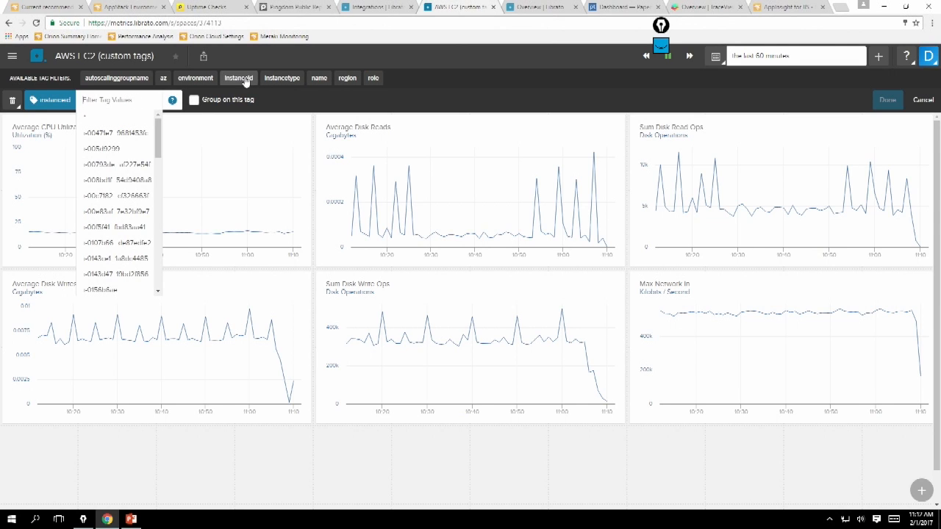
left_click(283, 78)
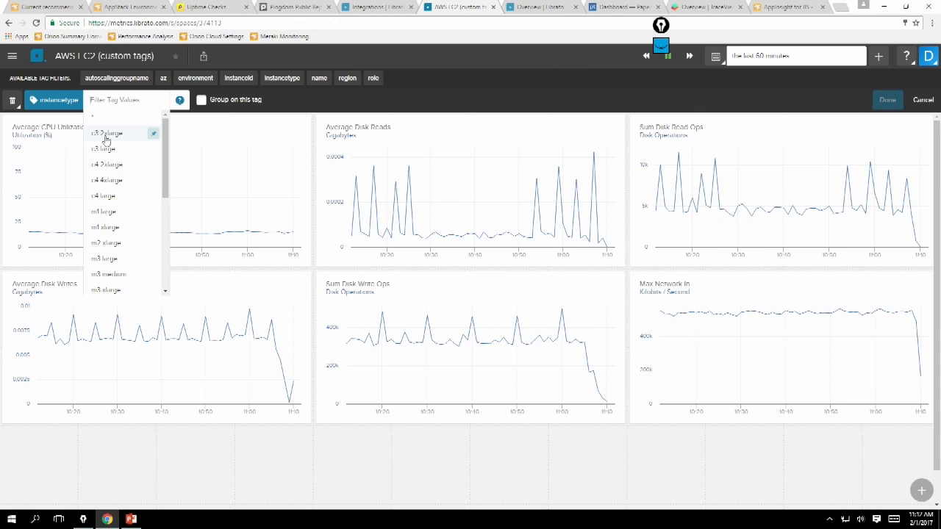
left_click(106, 132)
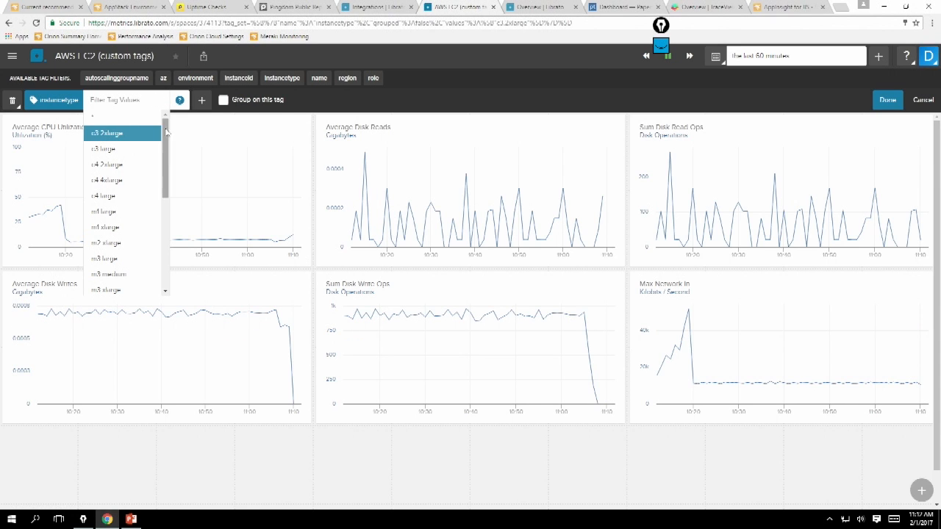
Add a second tag filter region = us-east-1 to the dashboard.
scroll("up", 3)
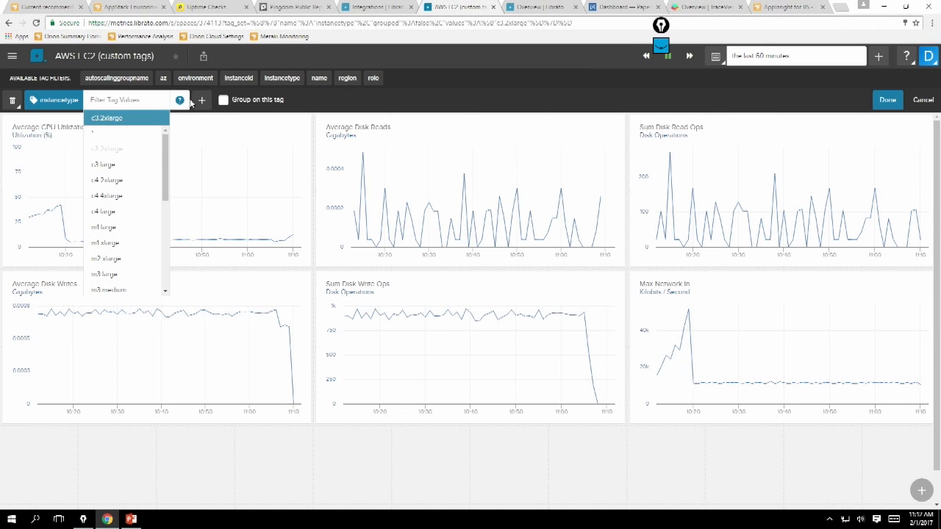
left_click(106, 118)
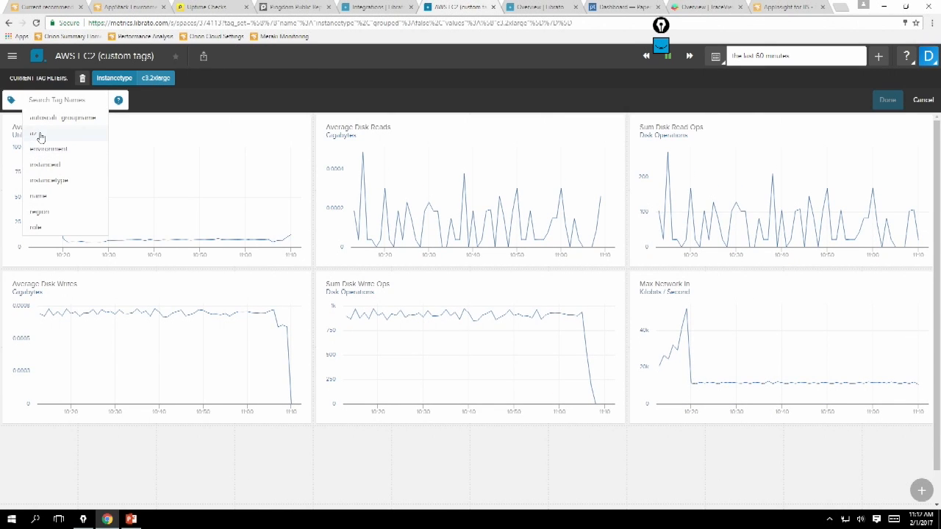
left_click(39, 212)
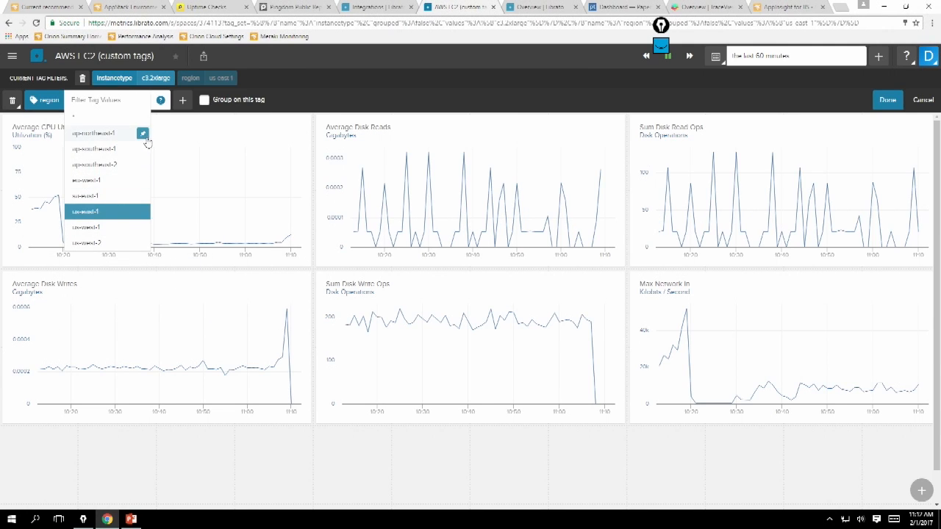
left_click(888, 100)
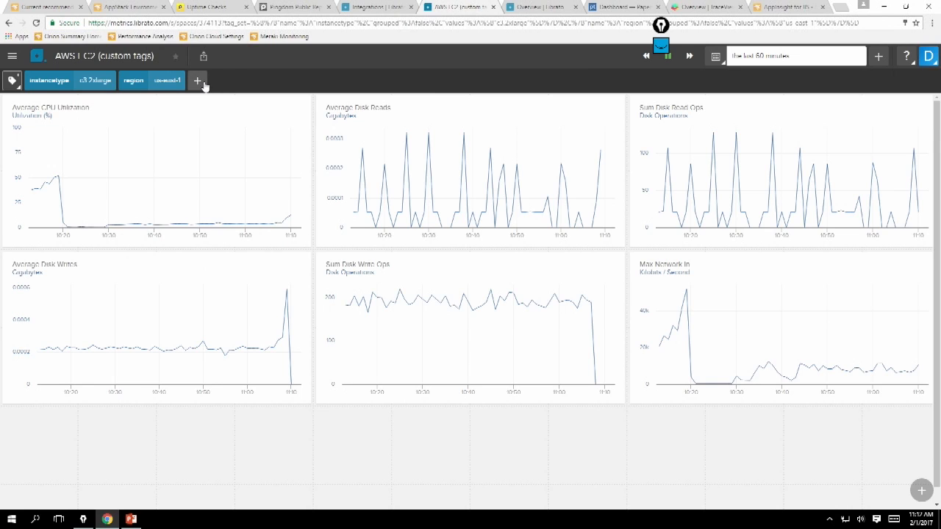
Remove the region us-east-1 and az tag filters so the charts show unfiltered data.
left_click(197, 81)
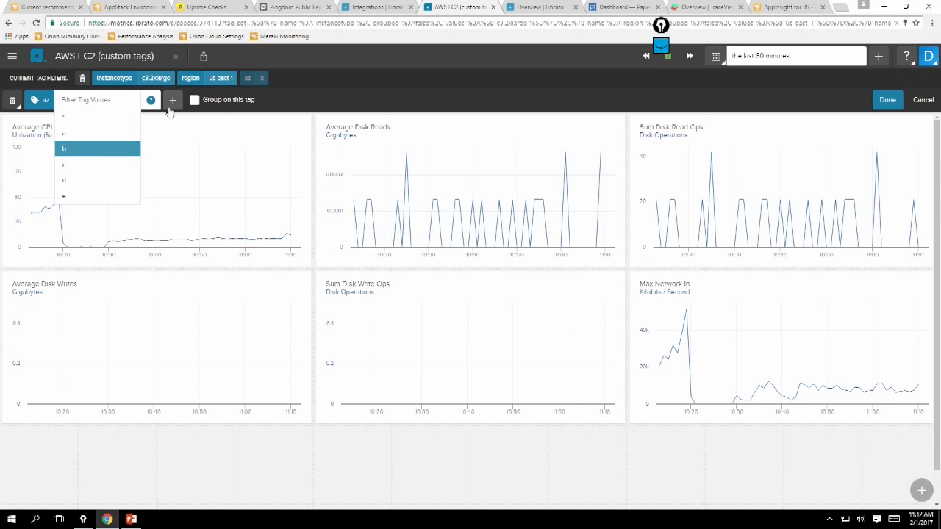
mouse_move(102, 119)
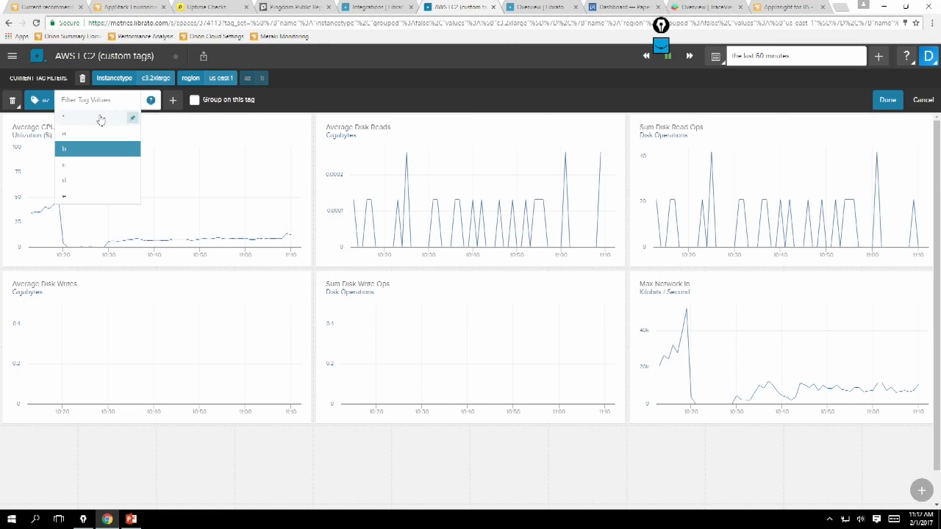
left_click(194, 100)
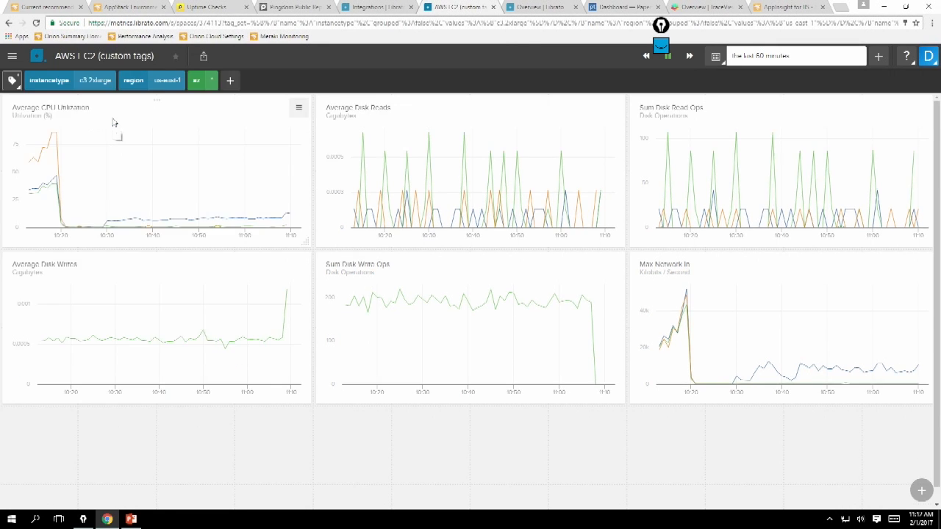
mouse_move(456, 170)
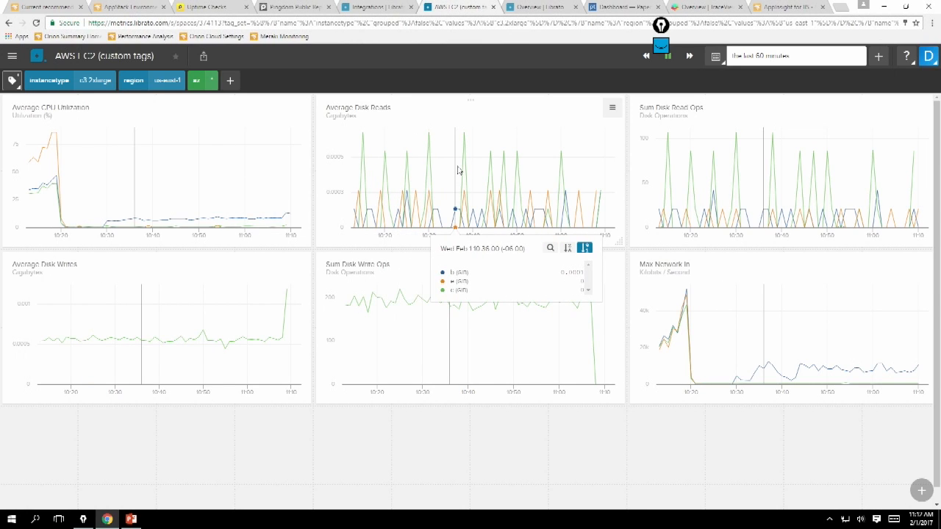
mouse_move(492, 177)
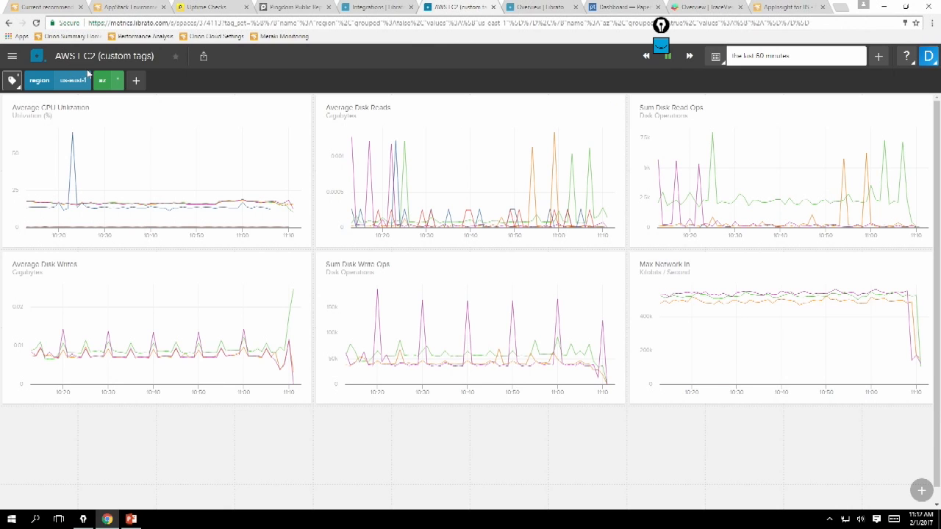
left_click(87, 76)
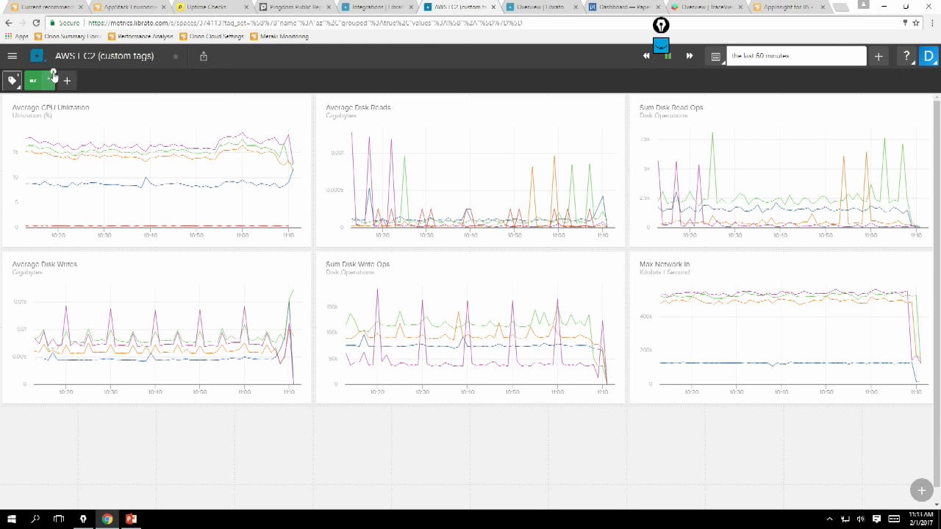
left_click(39, 79)
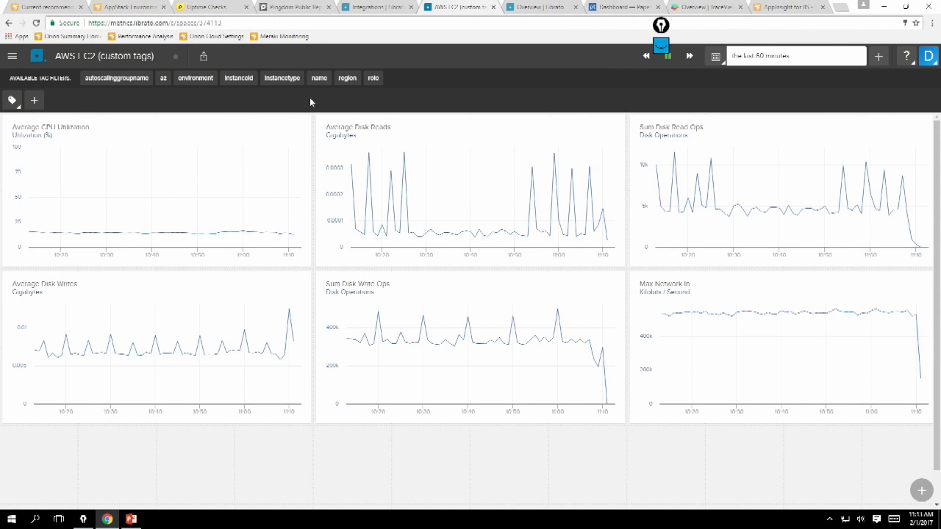
left_click(374, 78)
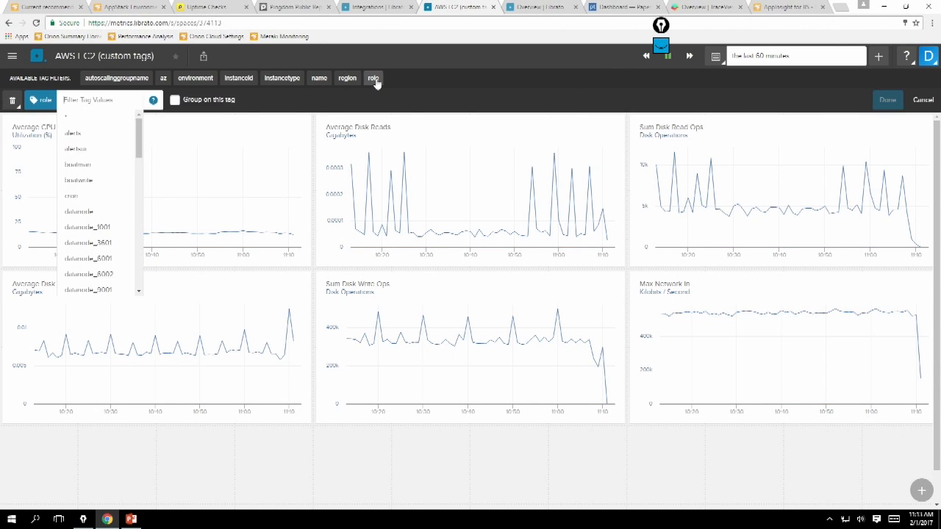
mouse_move(347, 78)
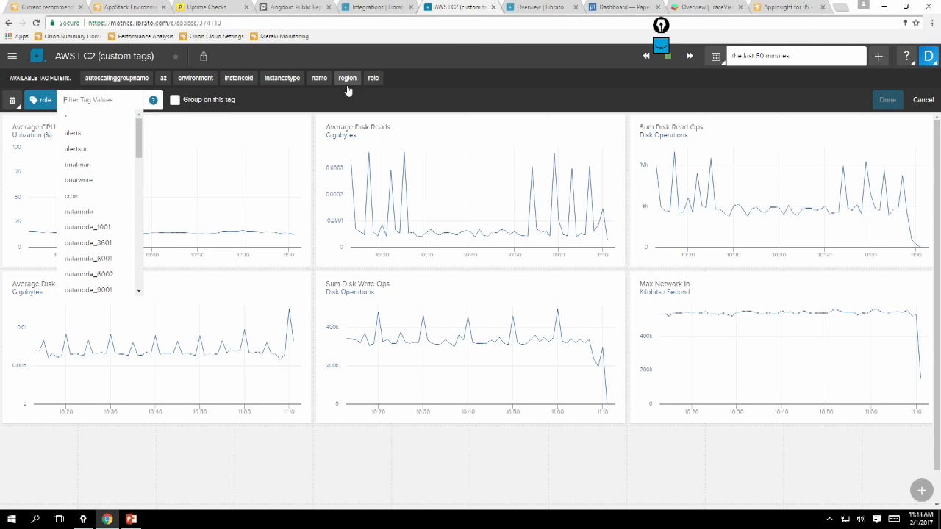
left_click(319, 76)
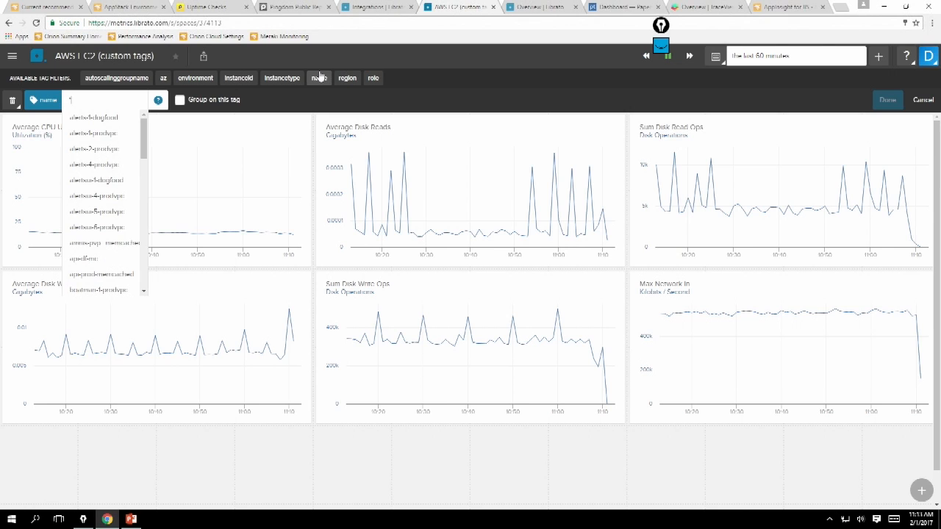
type("*dogfood")
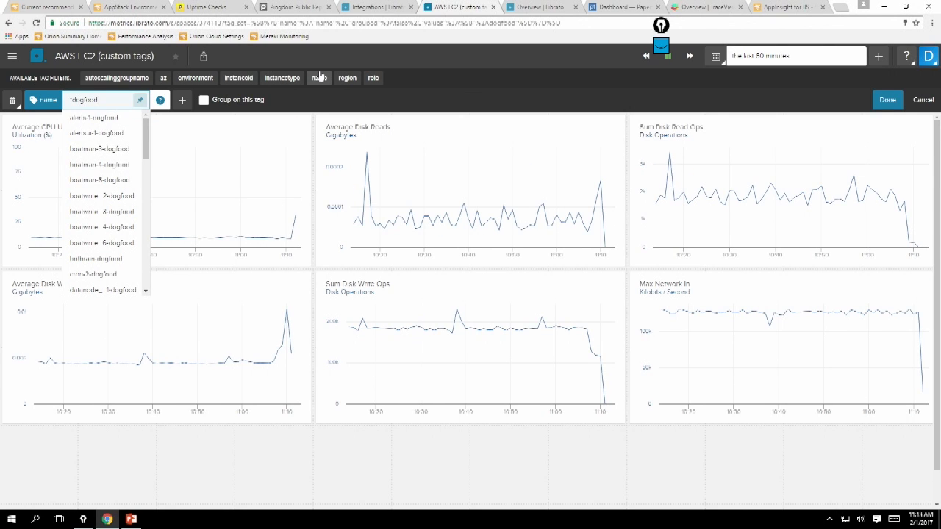
mouse_move(264, 100)
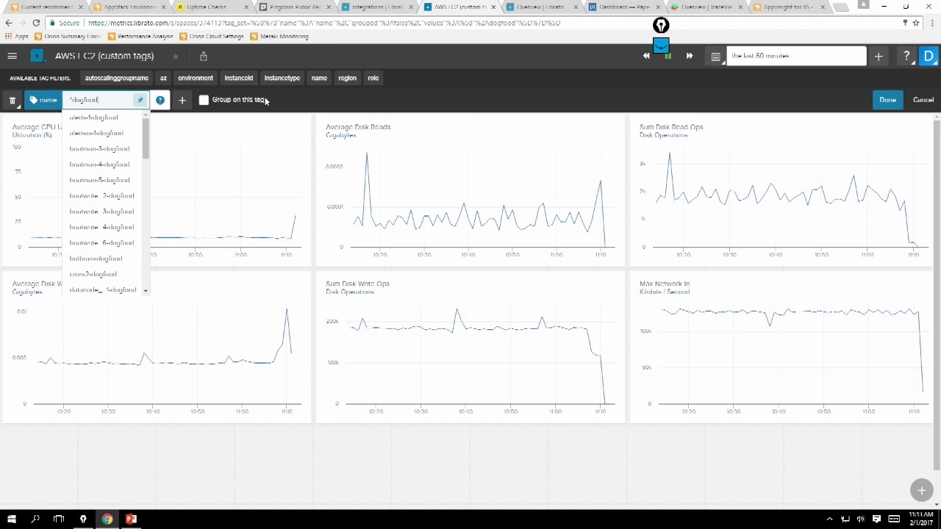
left_click(888, 100)
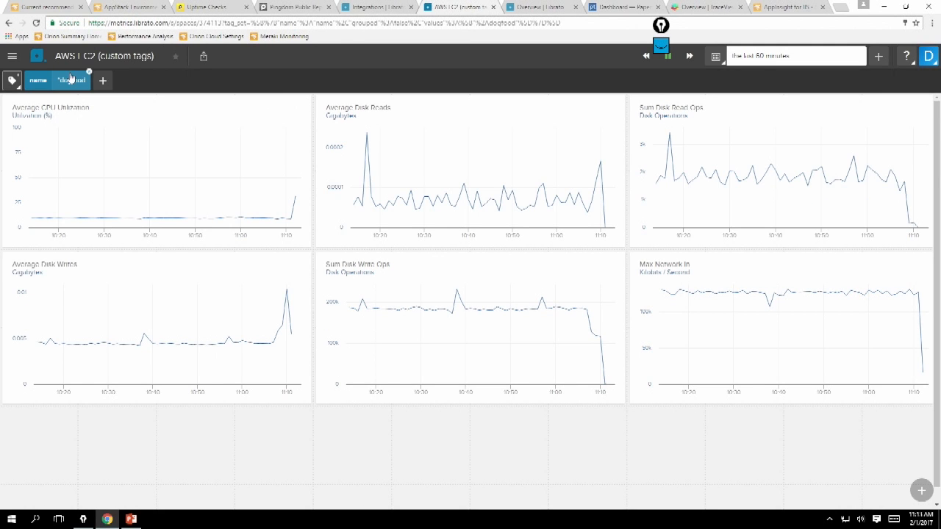
mouse_move(103, 81)
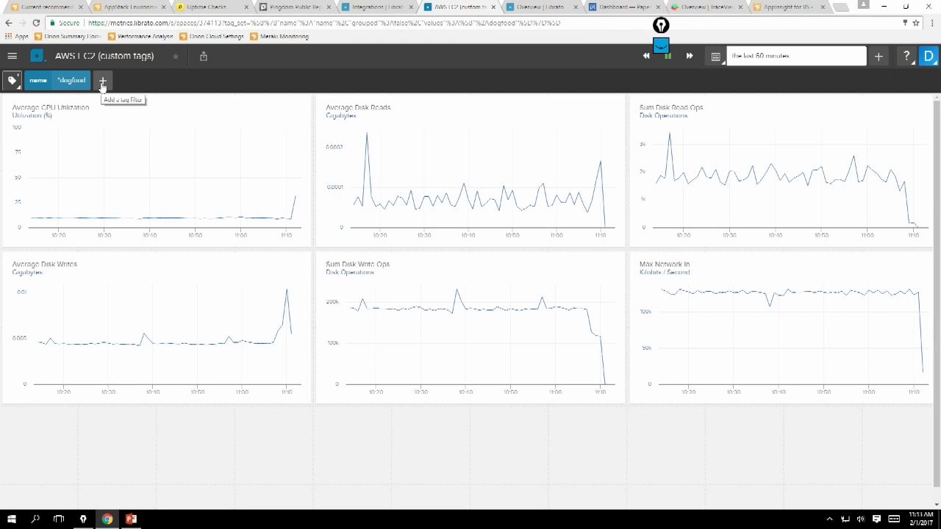
mouse_move(135, 198)
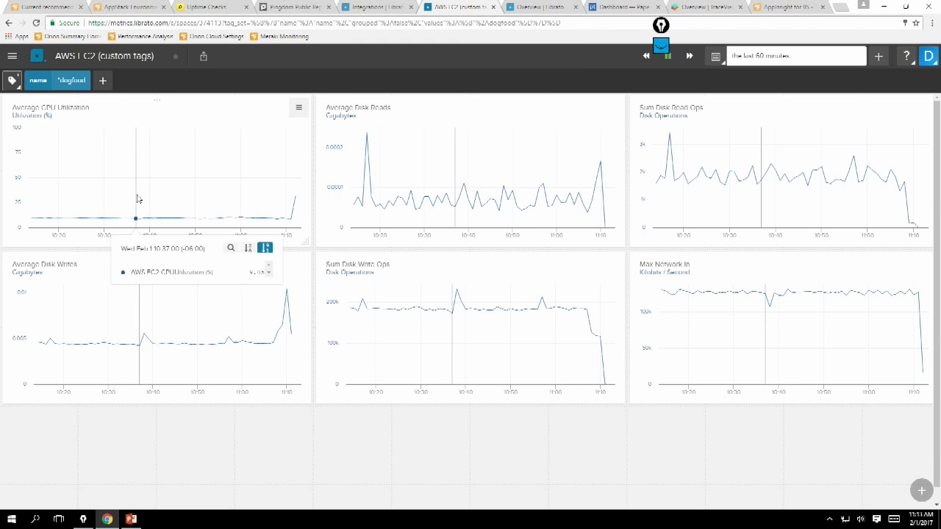
mouse_move(159, 213)
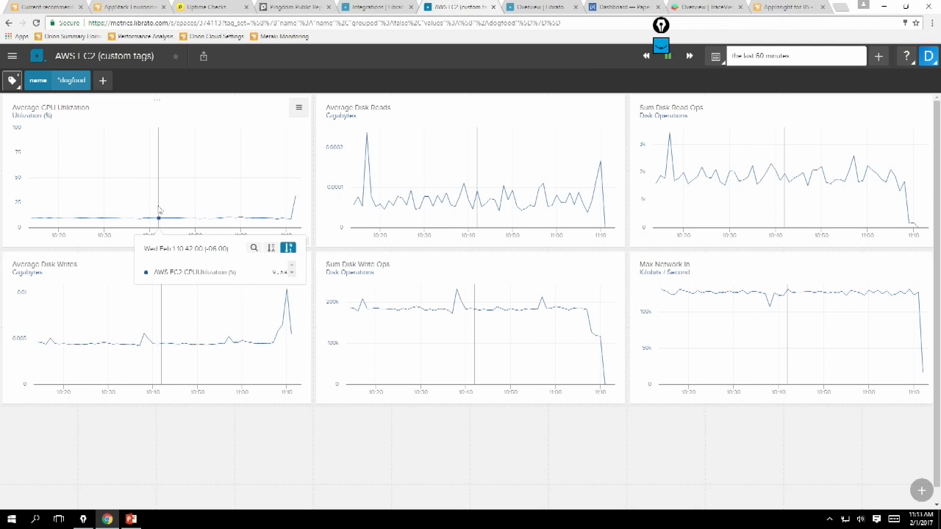
mouse_move(144, 247)
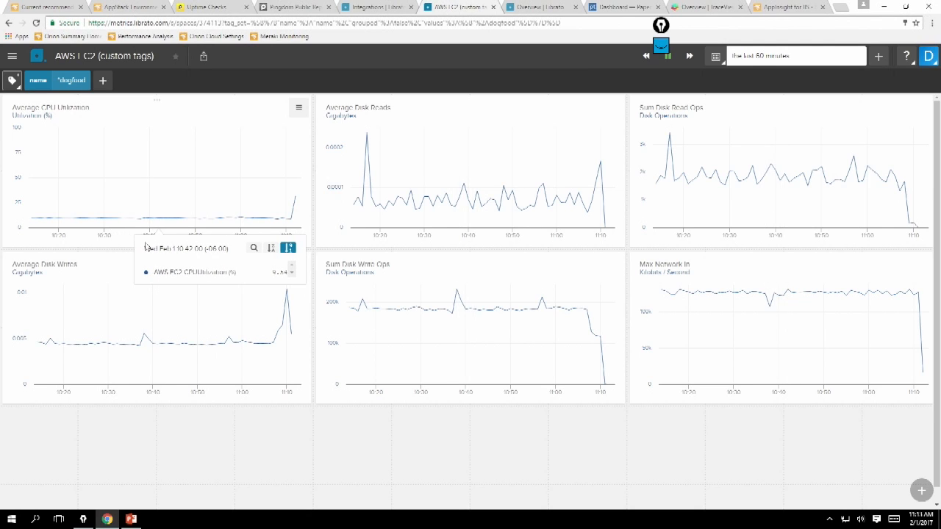
mouse_move(103, 80)
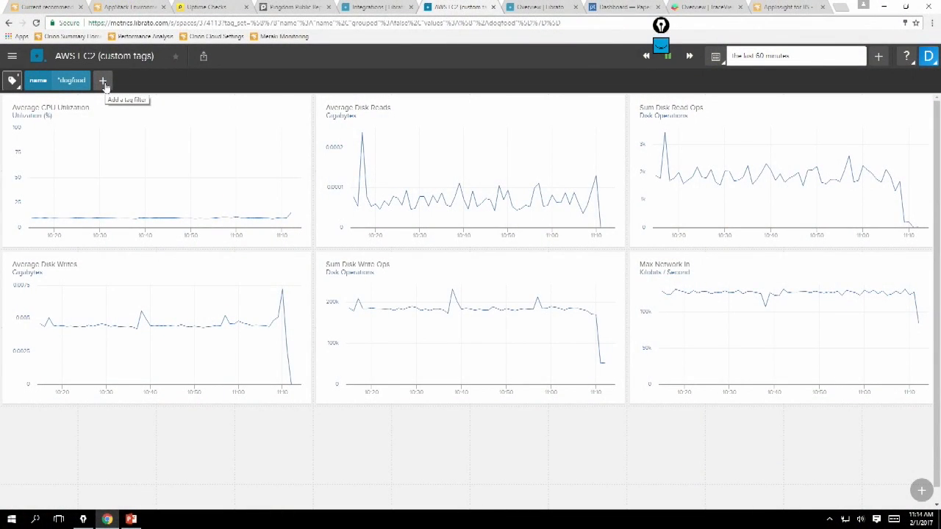
mouse_move(103, 81)
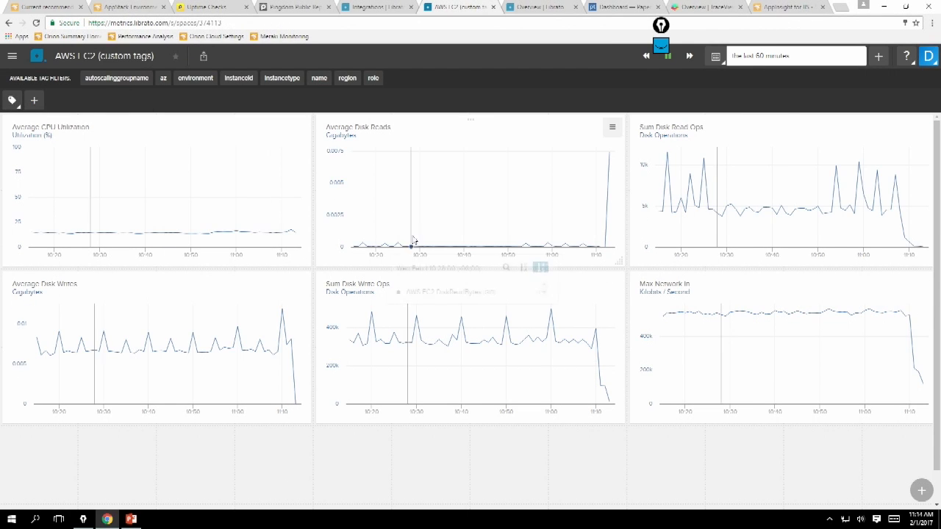
View the Overview dashboard, then go to the alerts list.
left_click(541, 6)
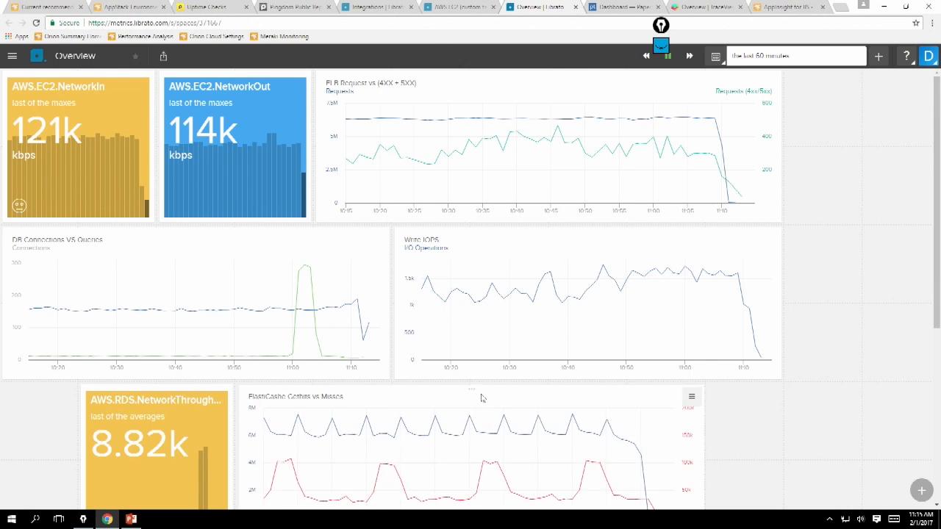
mouse_move(747, 82)
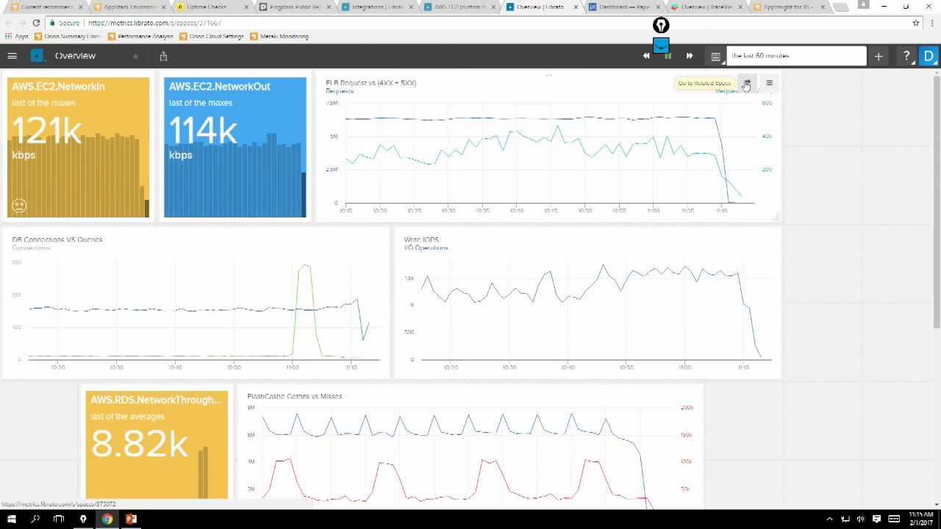
left_click(747, 82)
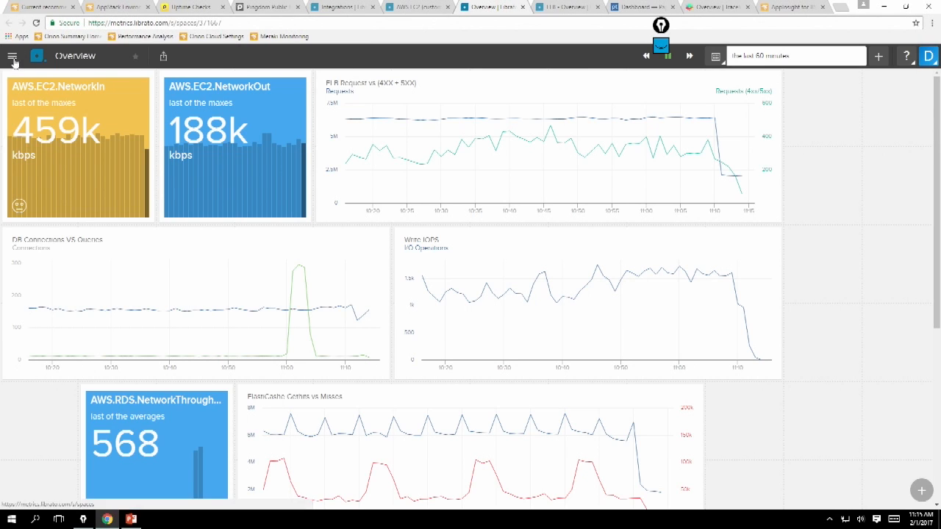
left_click(13, 56)
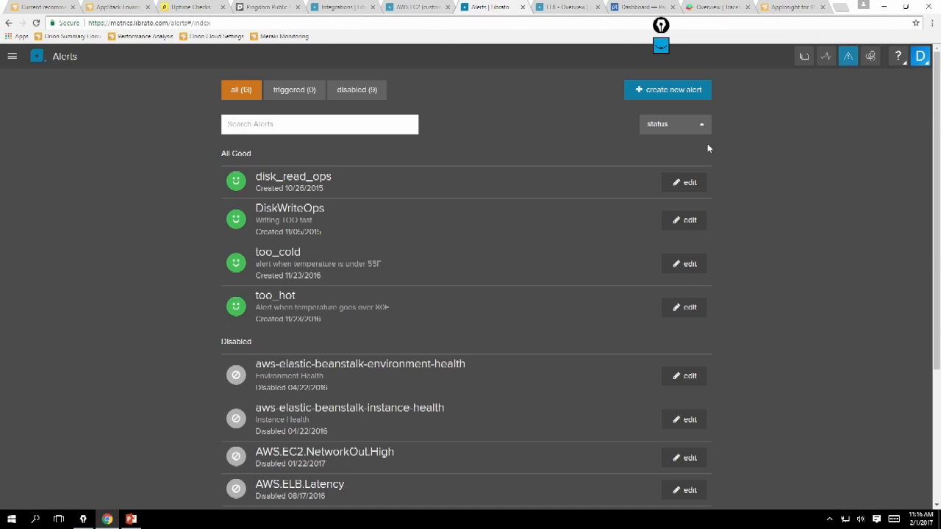
Create a new alert condition on AWS.RDS.CPUUtilization filtered to region us-east-1.
left_click(668, 90)
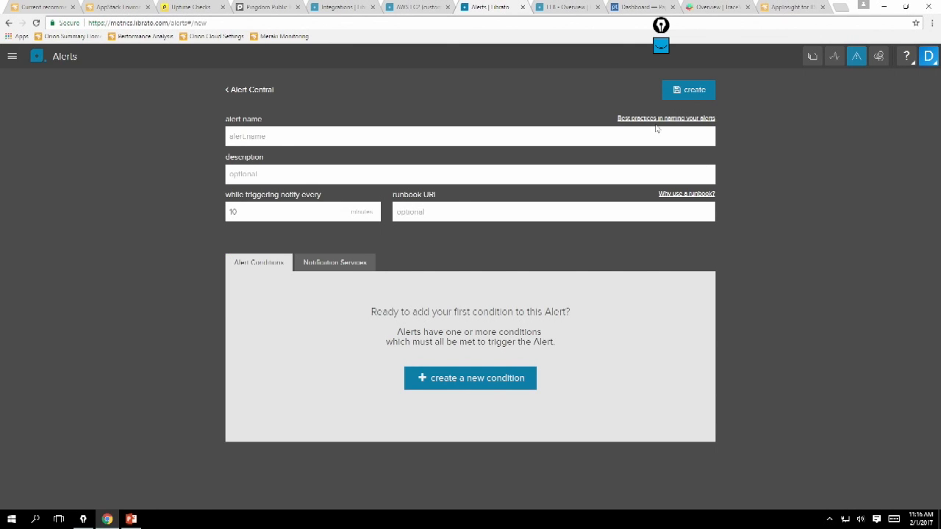
mouse_move(491, 424)
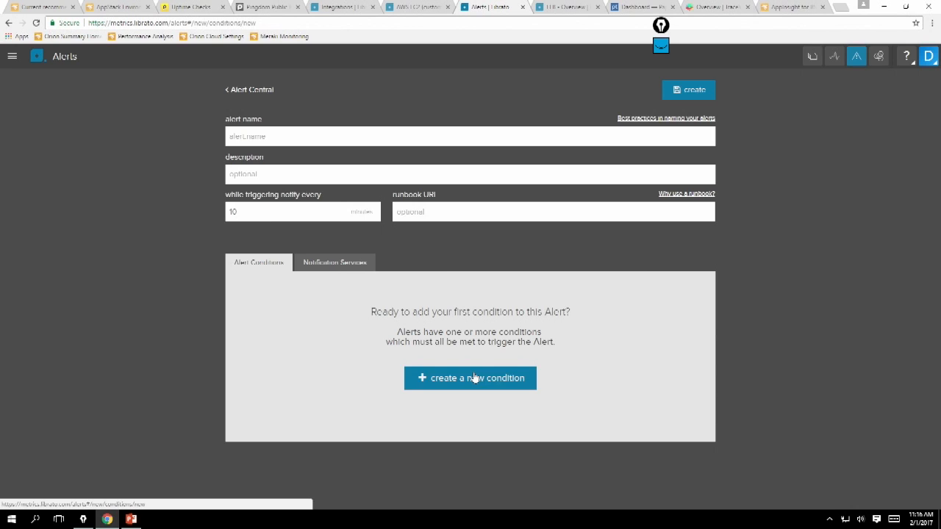
left_click(470, 378)
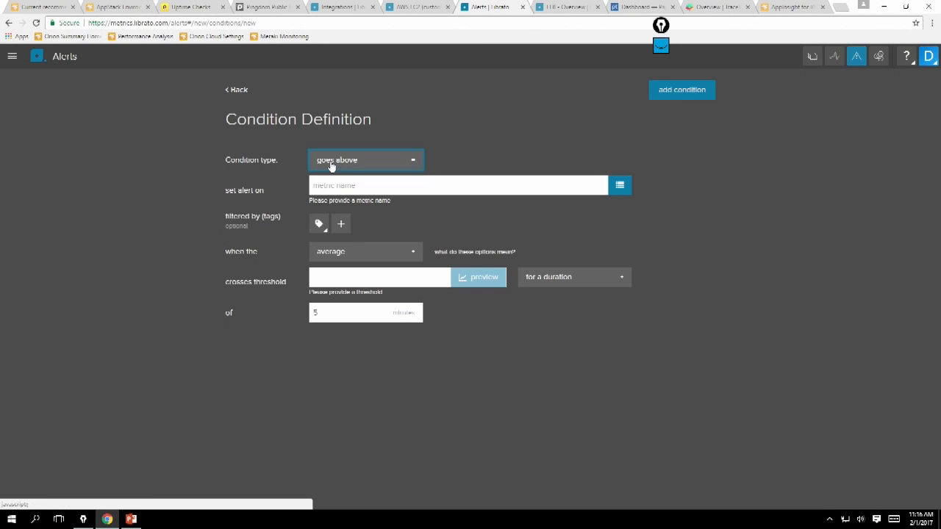
left_click(459, 185)
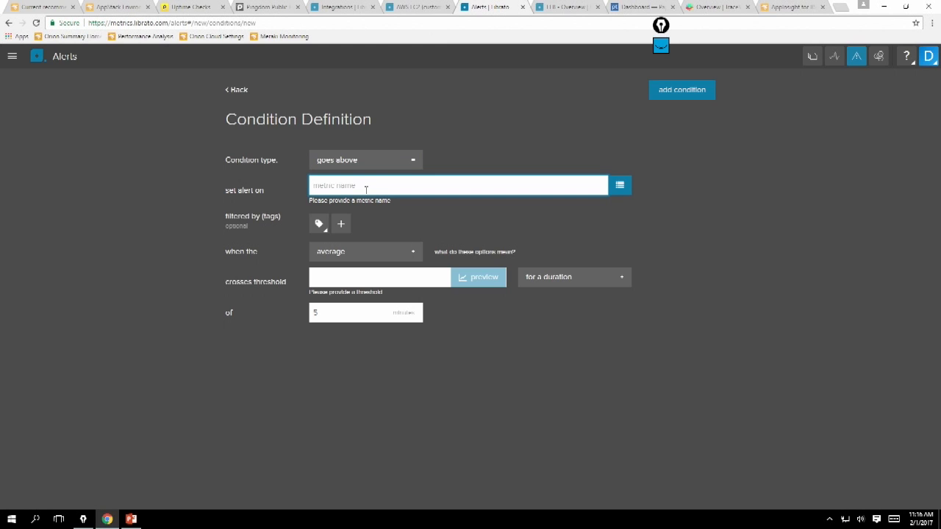
type("rds")
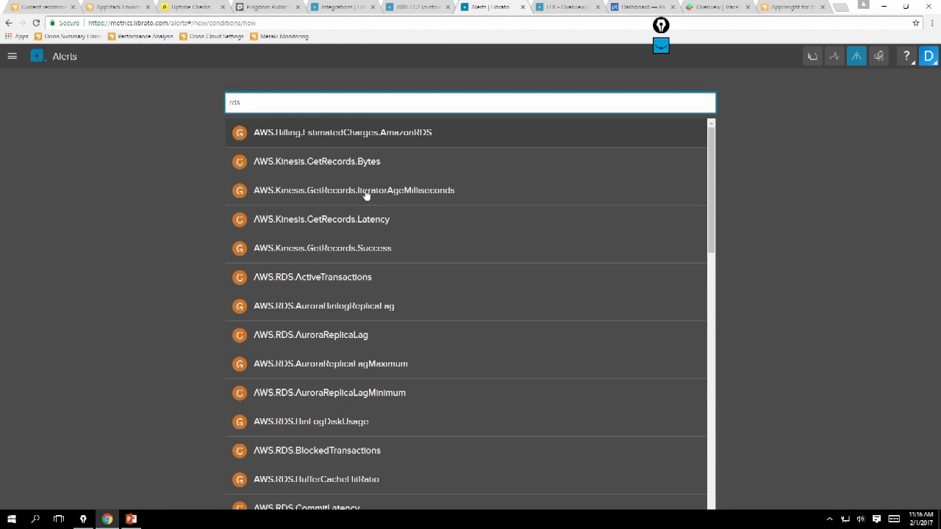
scroll("down", 3)
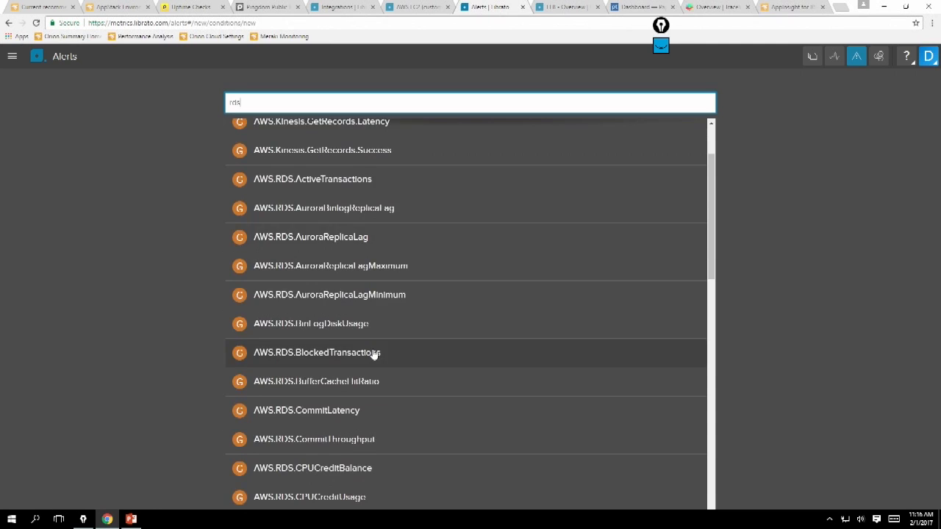
scroll("down", 3)
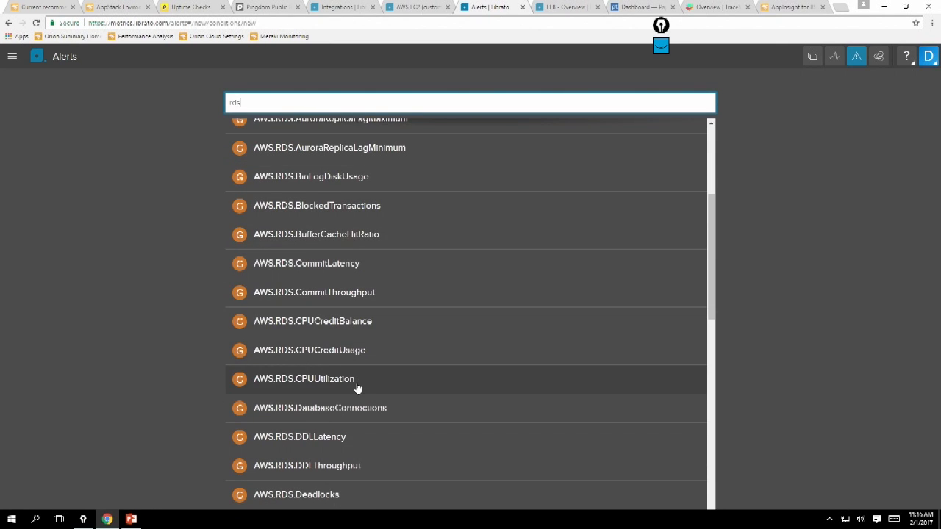
left_click(303, 380)
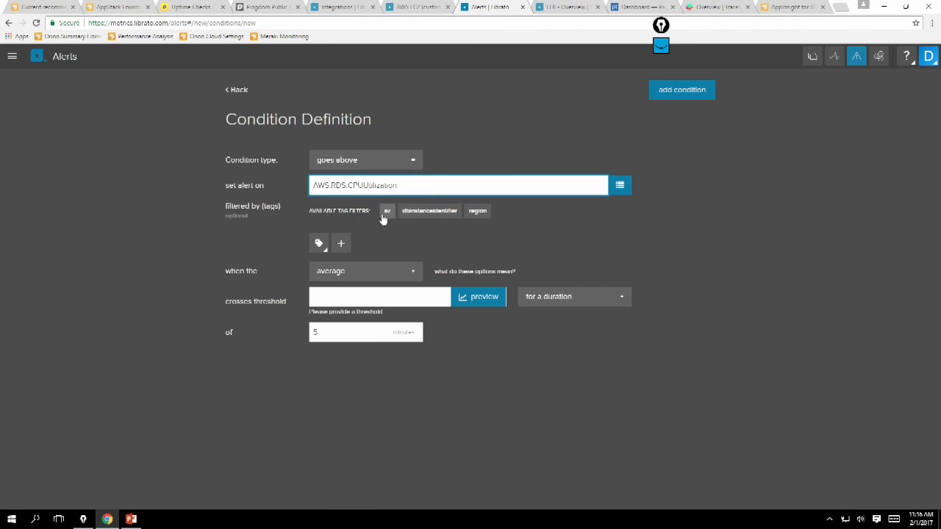
left_click(477, 212)
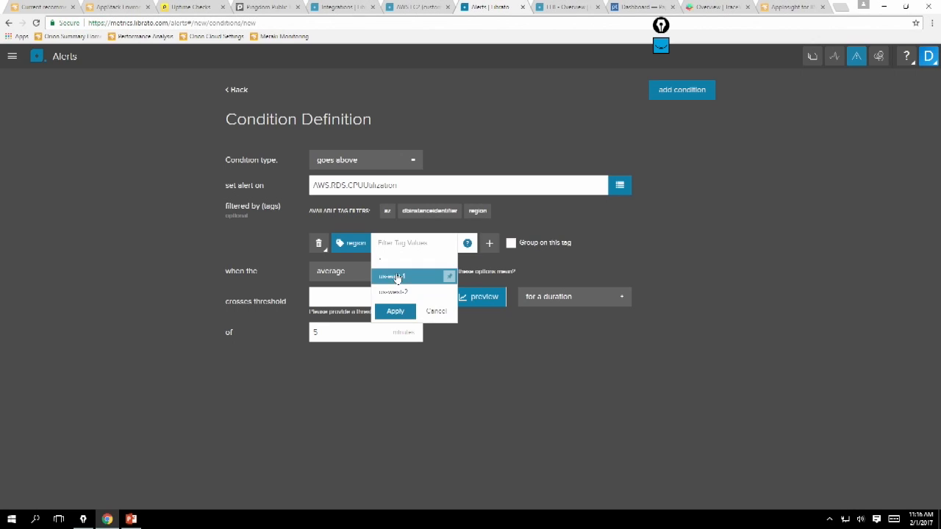
left_click(394, 312)
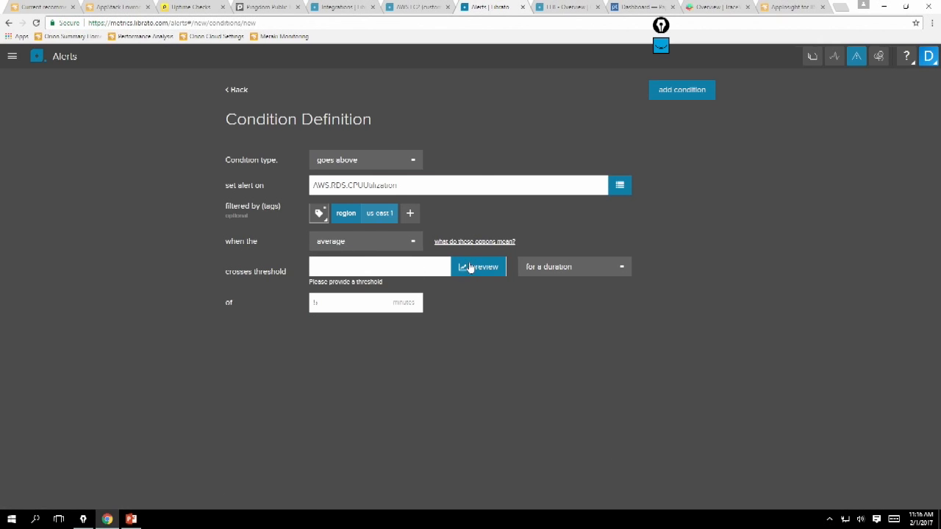
Set the threshold to above 61 for 10 minutes and add the condition.
left_click(480, 266)
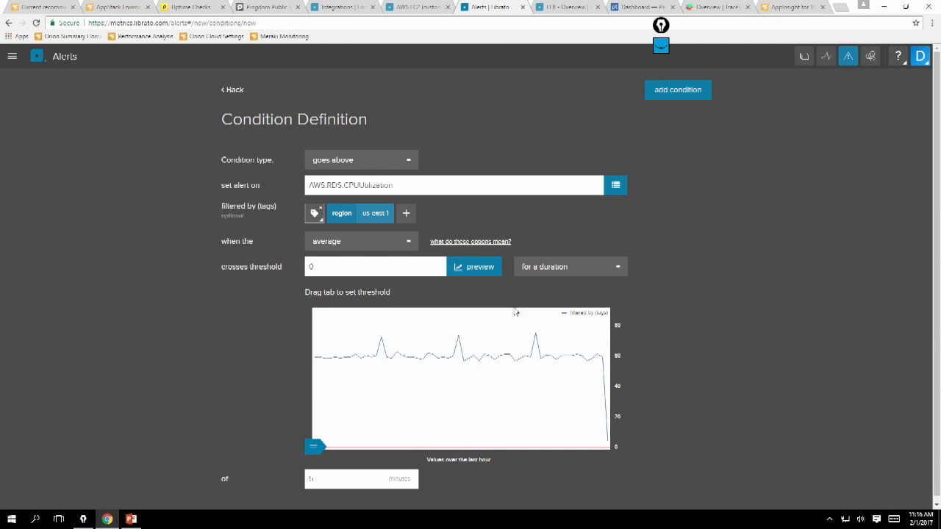
left_click(375, 266)
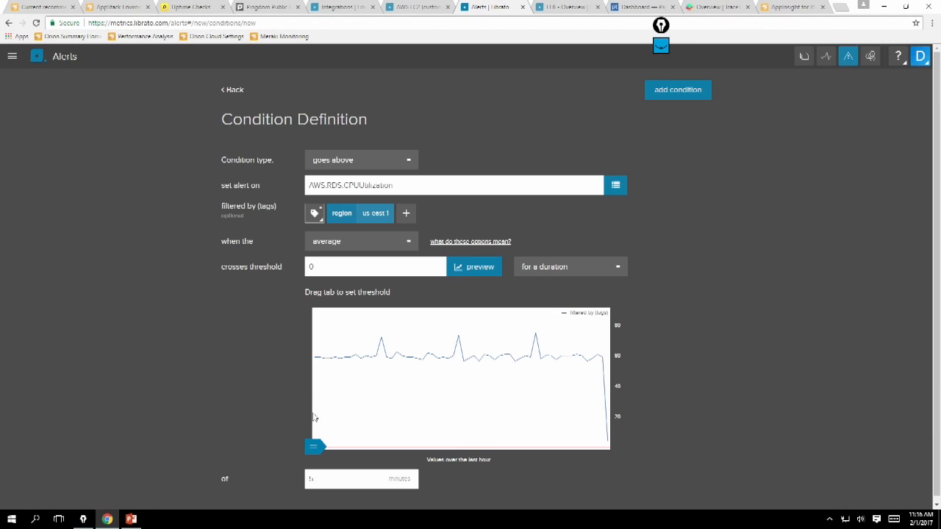
left_click_drag(315, 447, 314, 359)
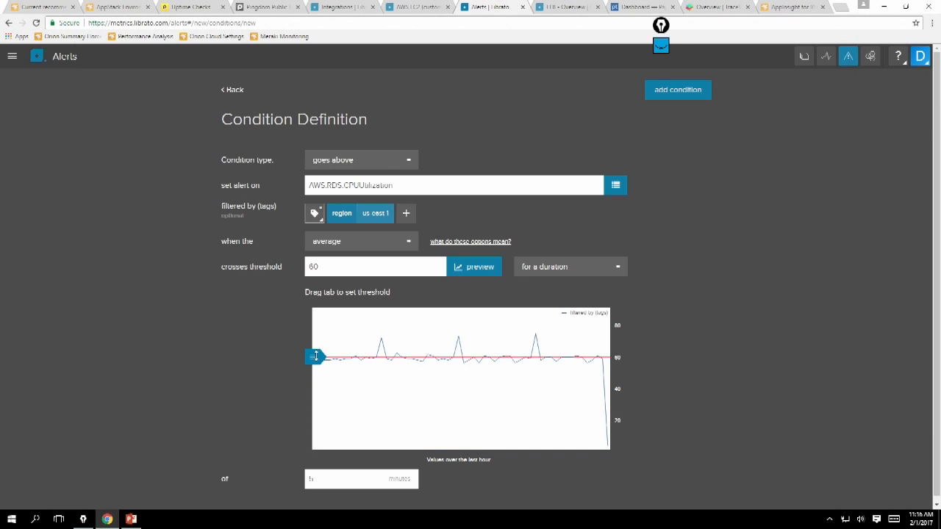
left_click_drag(315, 357, 314, 350)
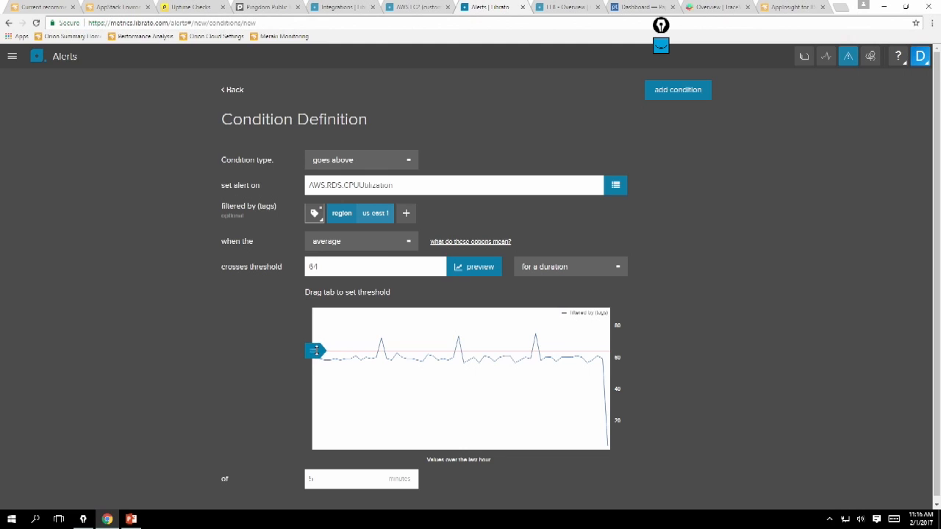
left_click(360, 479)
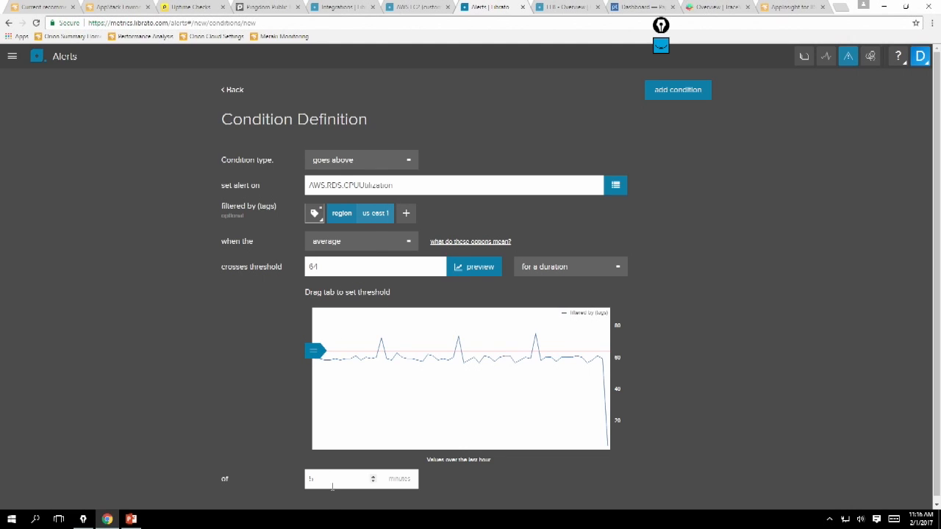
type("10")
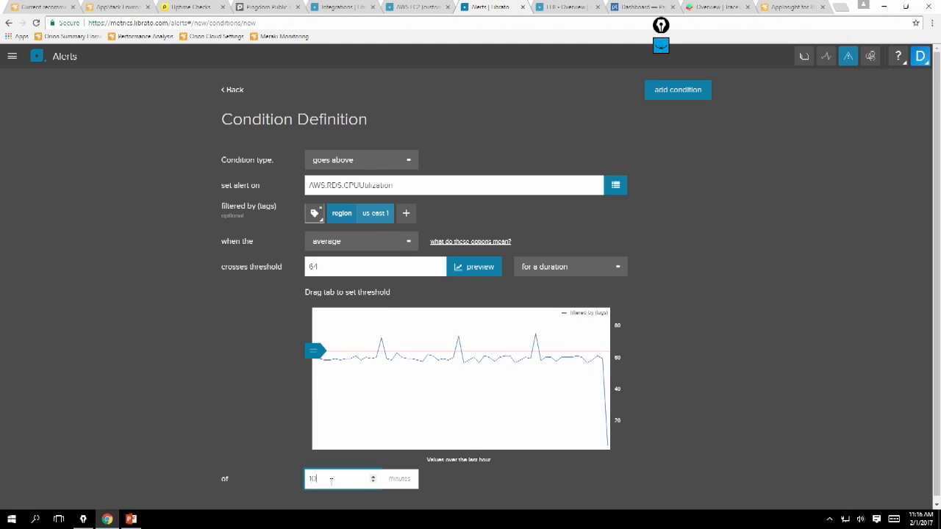
mouse_move(656, 79)
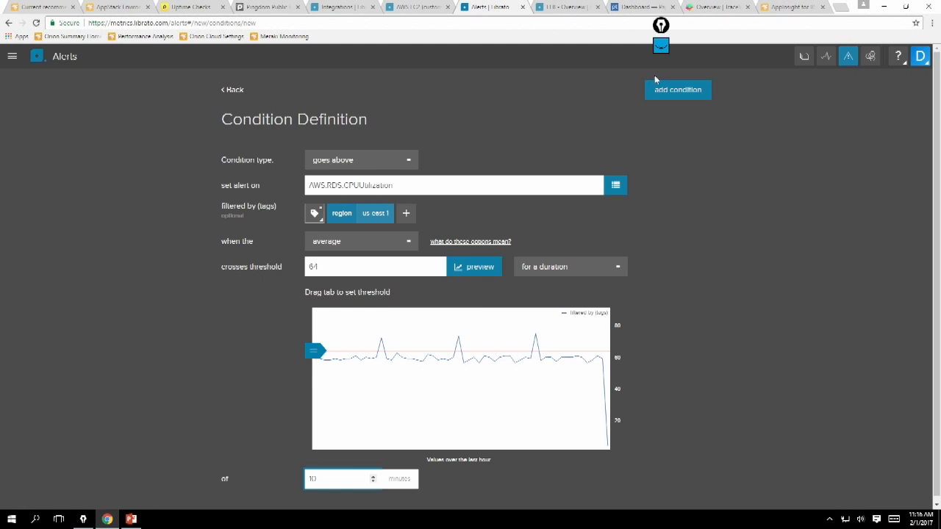
mouse_move(660, 91)
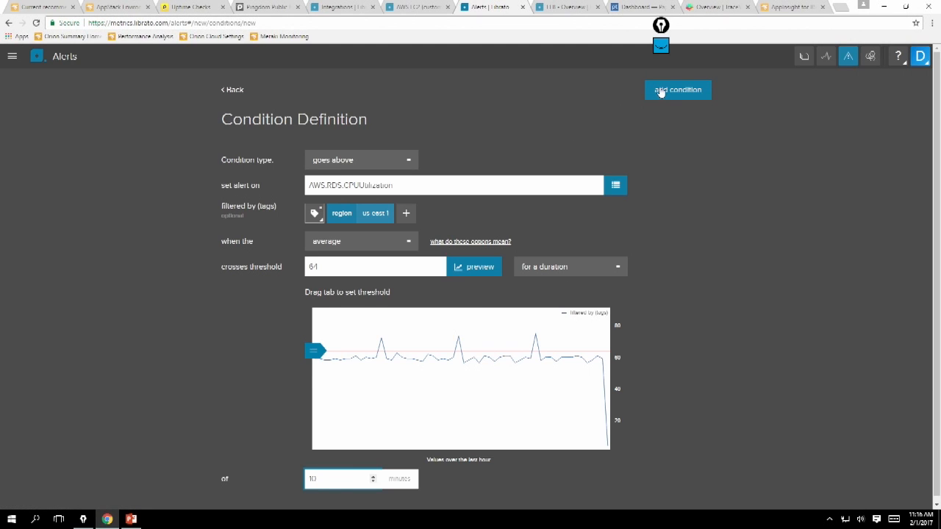
mouse_move(675, 94)
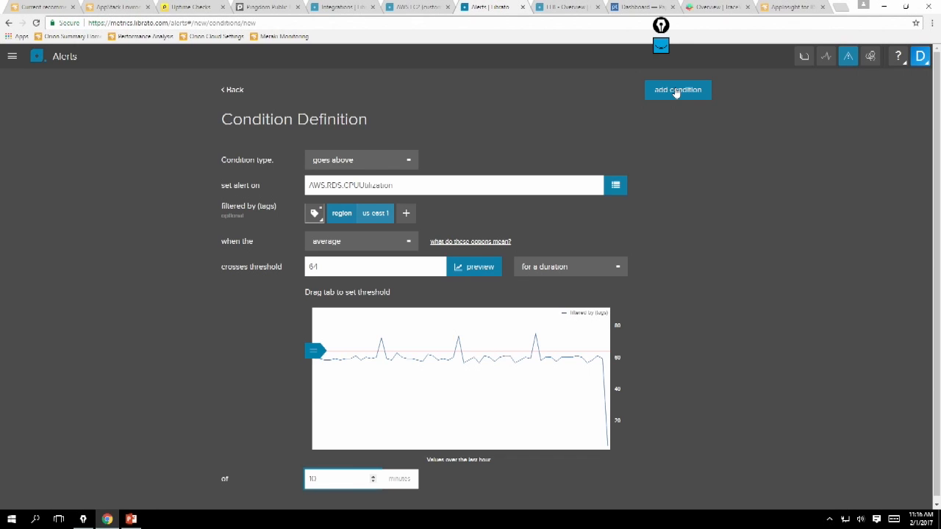
left_click(676, 90)
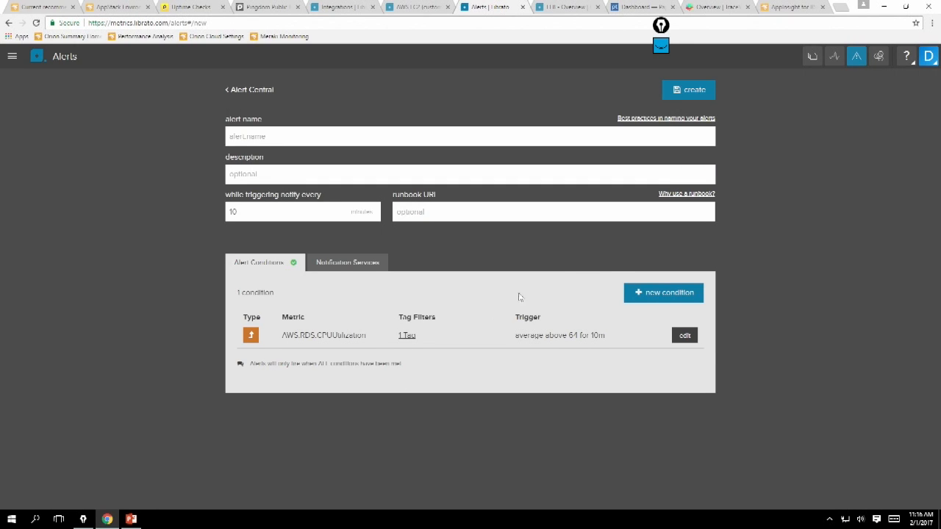
left_click(661, 293)
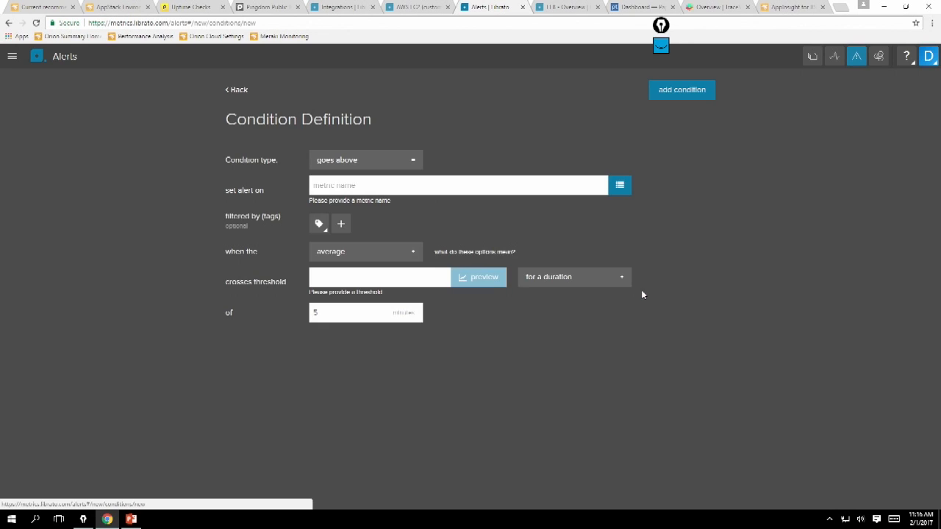
left_click(459, 185)
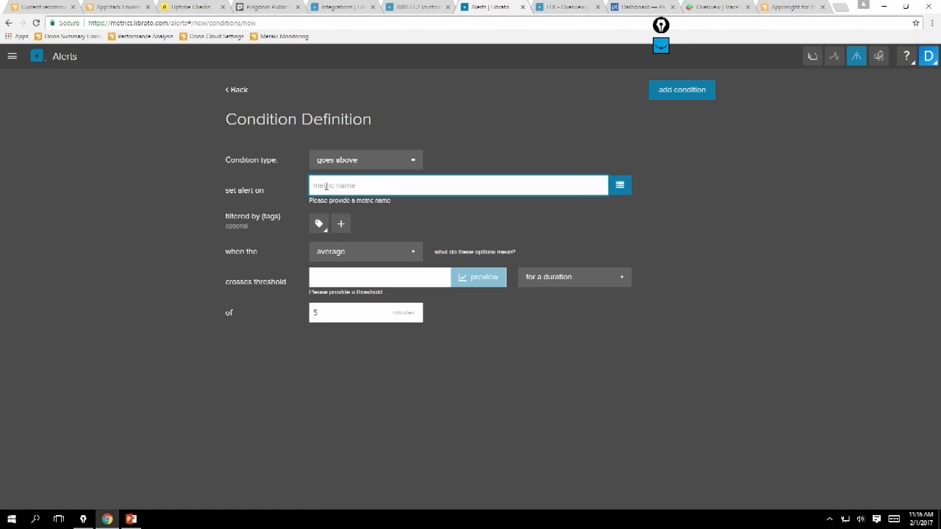
type("rds")
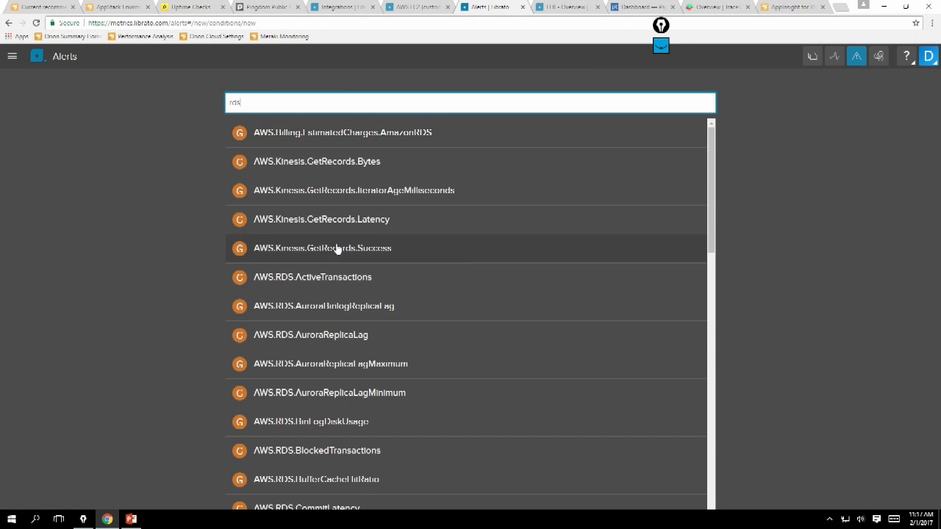
scroll("down", 3)
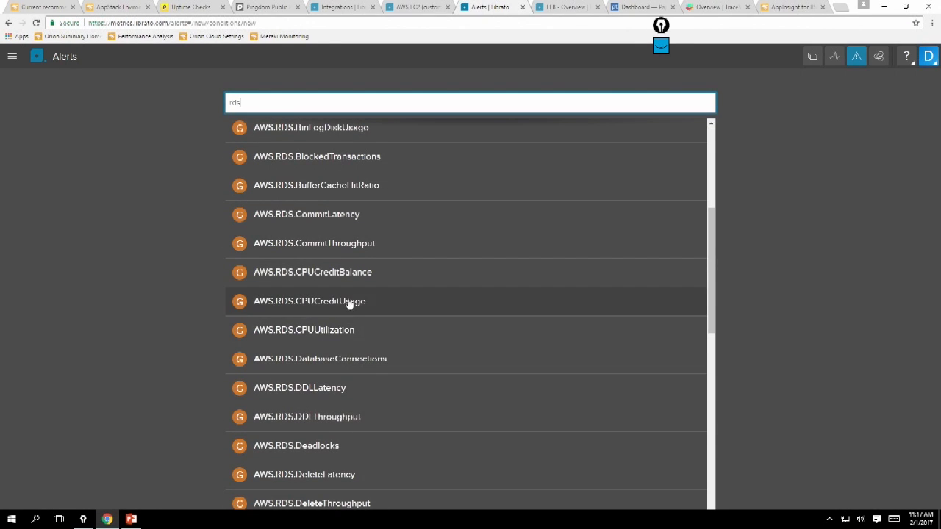
scroll("down", 3)
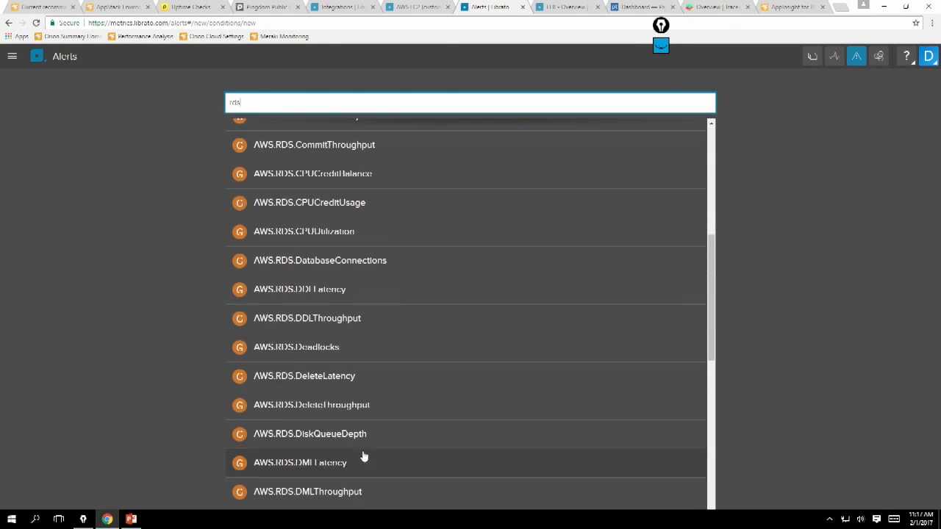
scroll("down", 3)
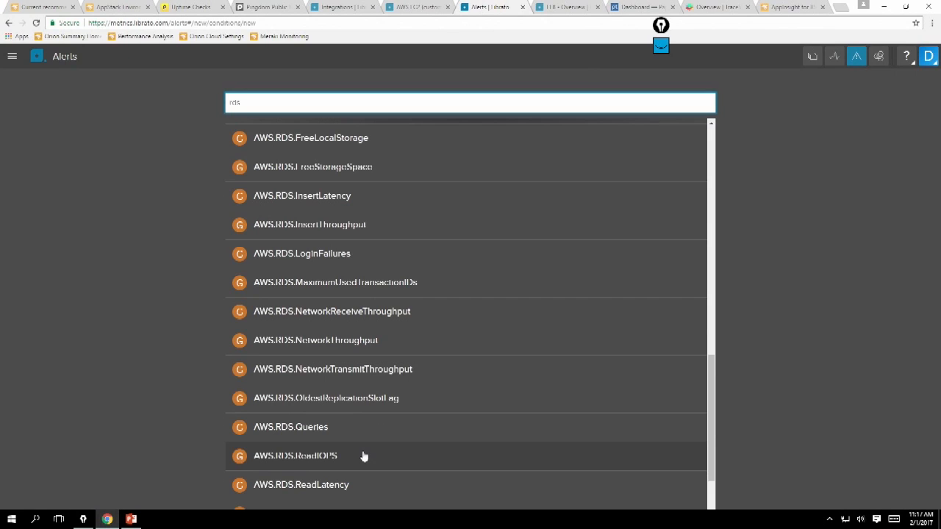
scroll("down", 3)
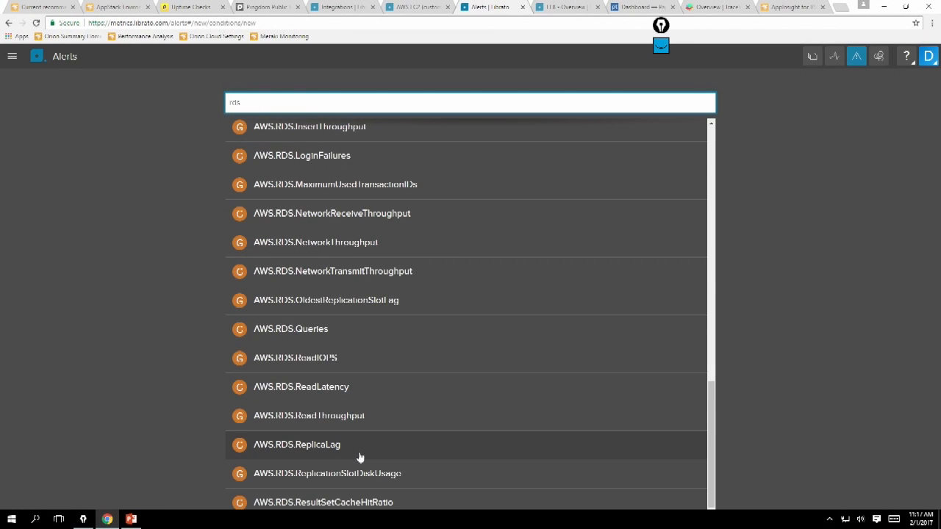
left_click(297, 444)
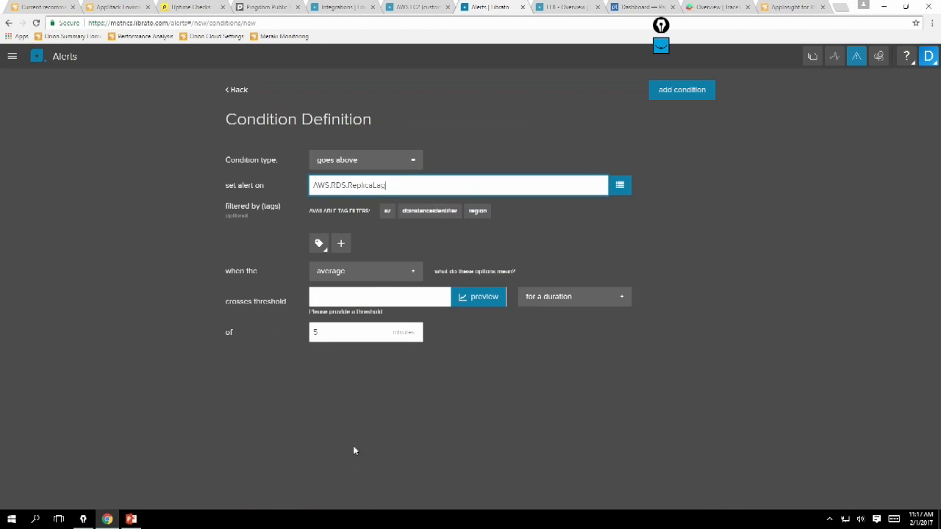
left_click(478, 297)
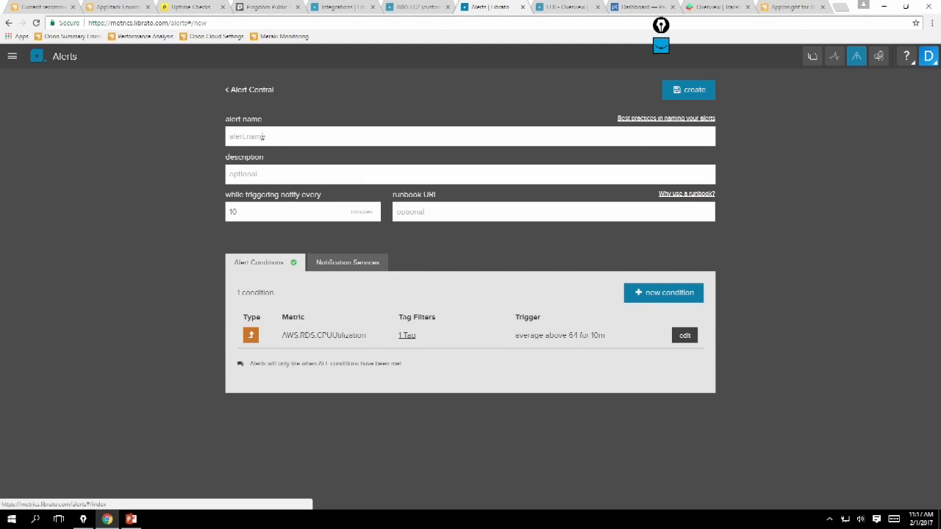
mouse_move(356, 272)
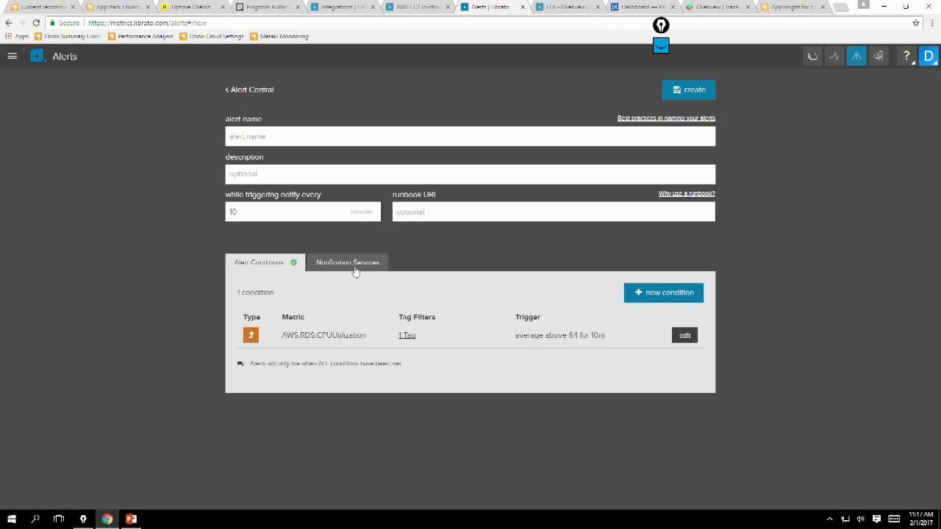
left_click(347, 262)
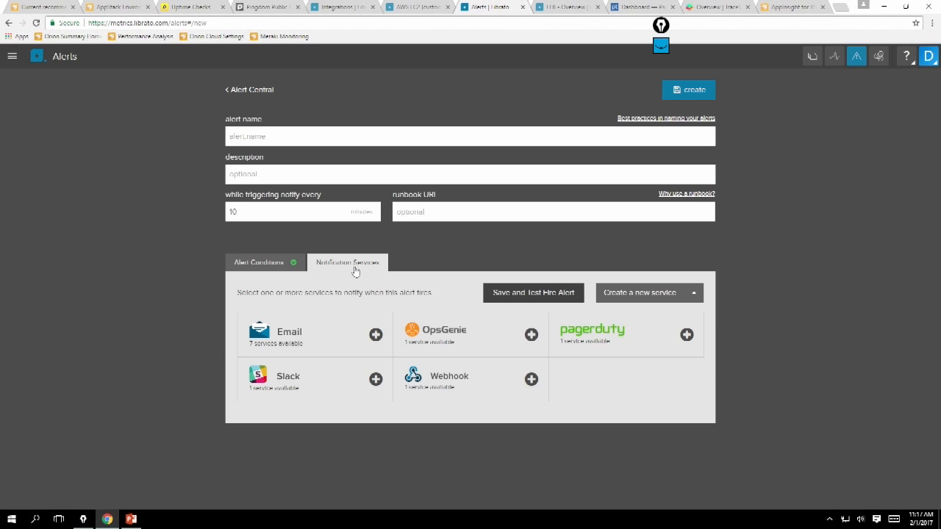
mouse_move(352, 21)
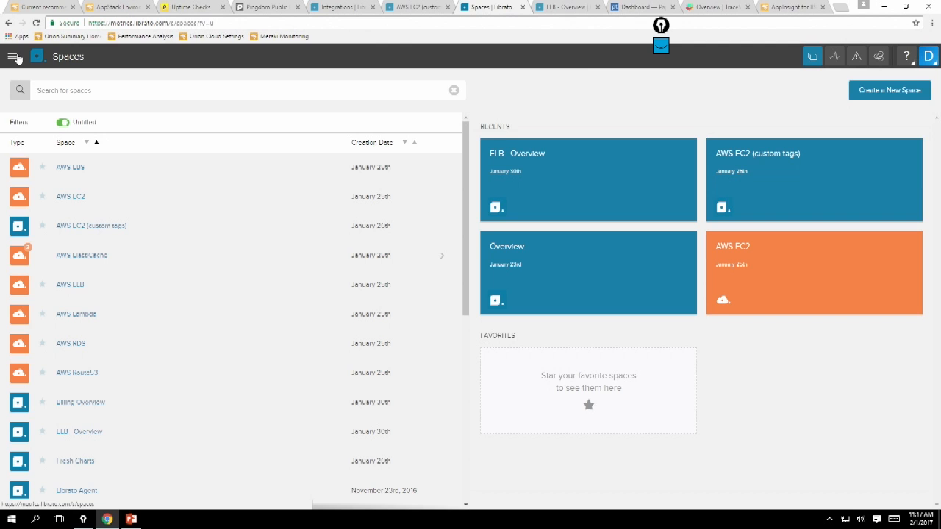
Go to the Spaces list of dashboards.
left_click(15, 56)
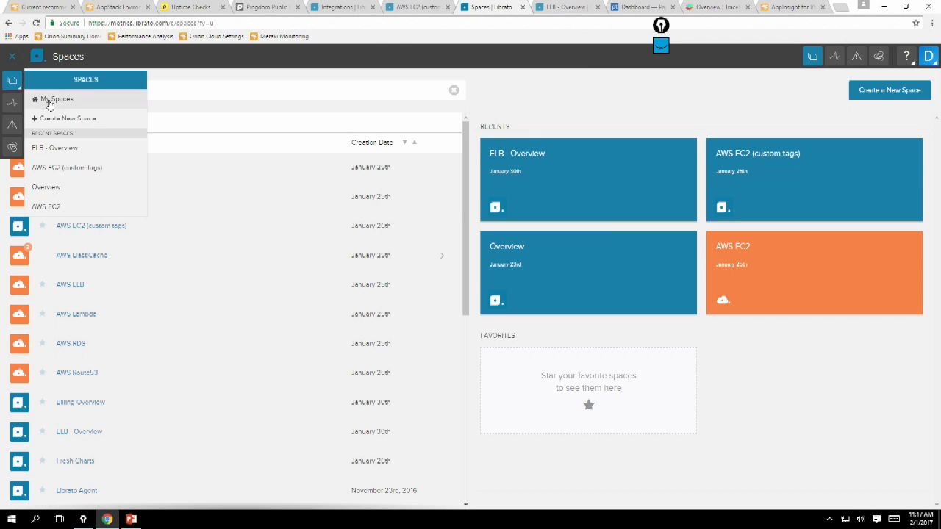